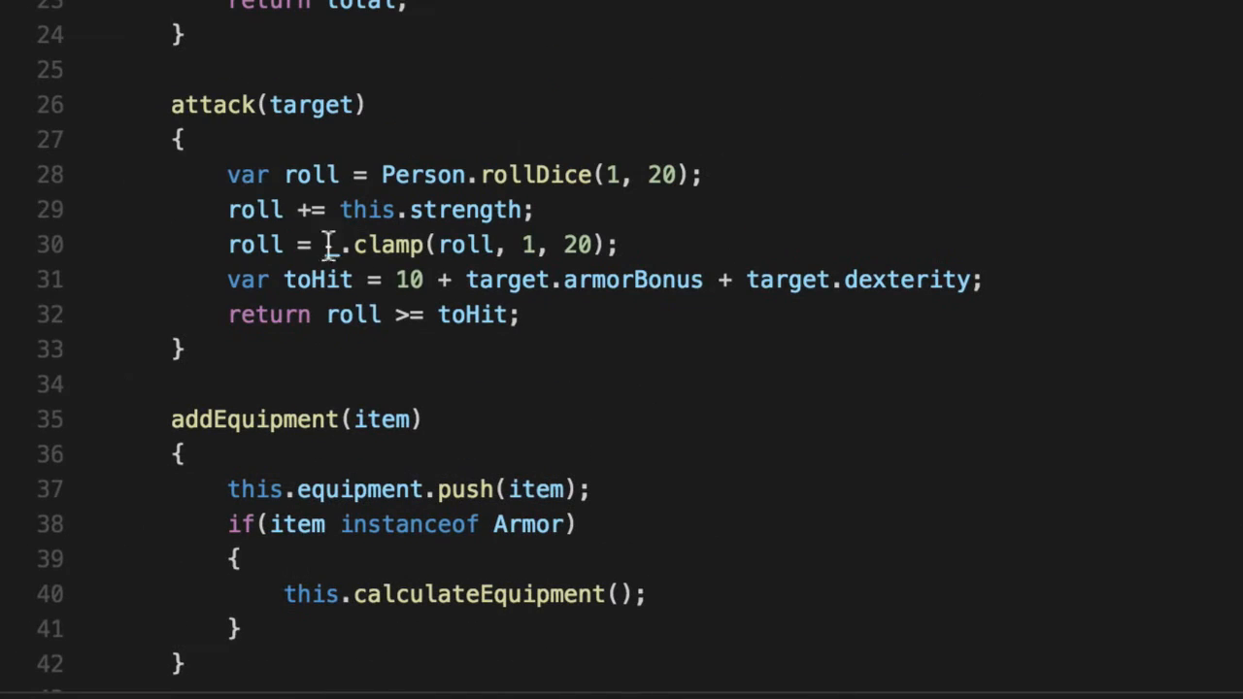
# Write rollDice(howMany, type, randomNumberFunction=getRandomNumber) as a standalone arrow function at the top of index.js.
pyautogui.moveTo(230, 175); pyautogui.dragTo(619, 245)
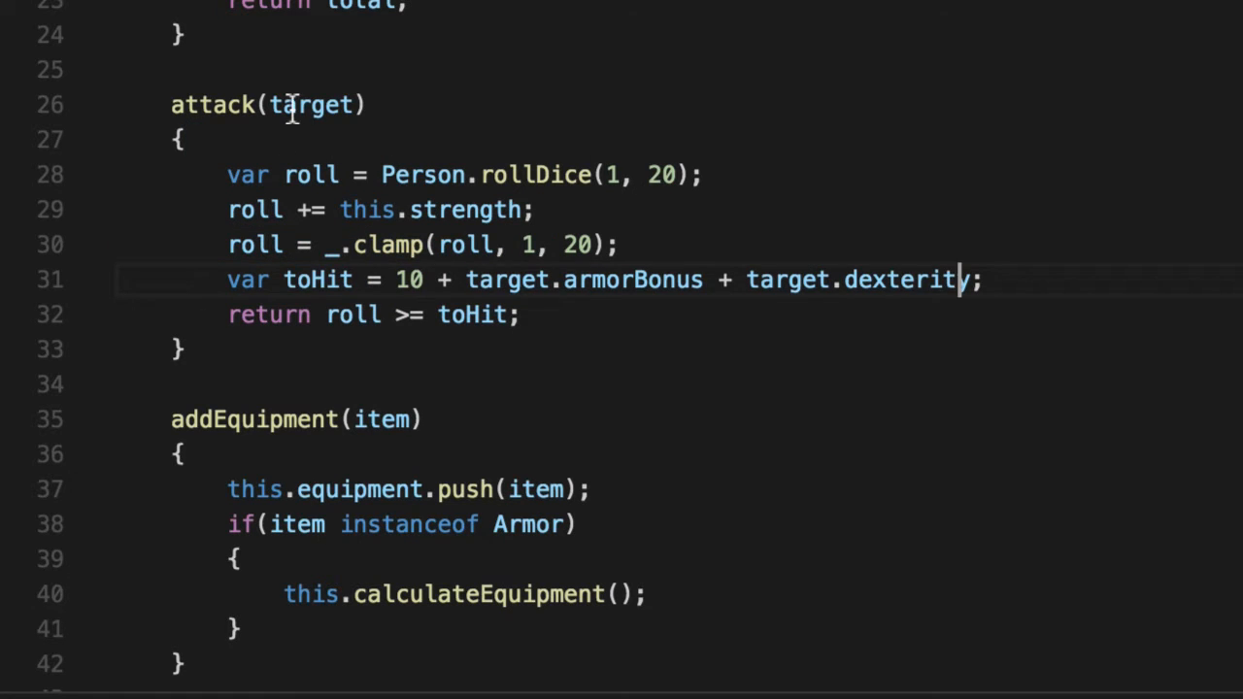
pyautogui.doubleClick(313, 105)
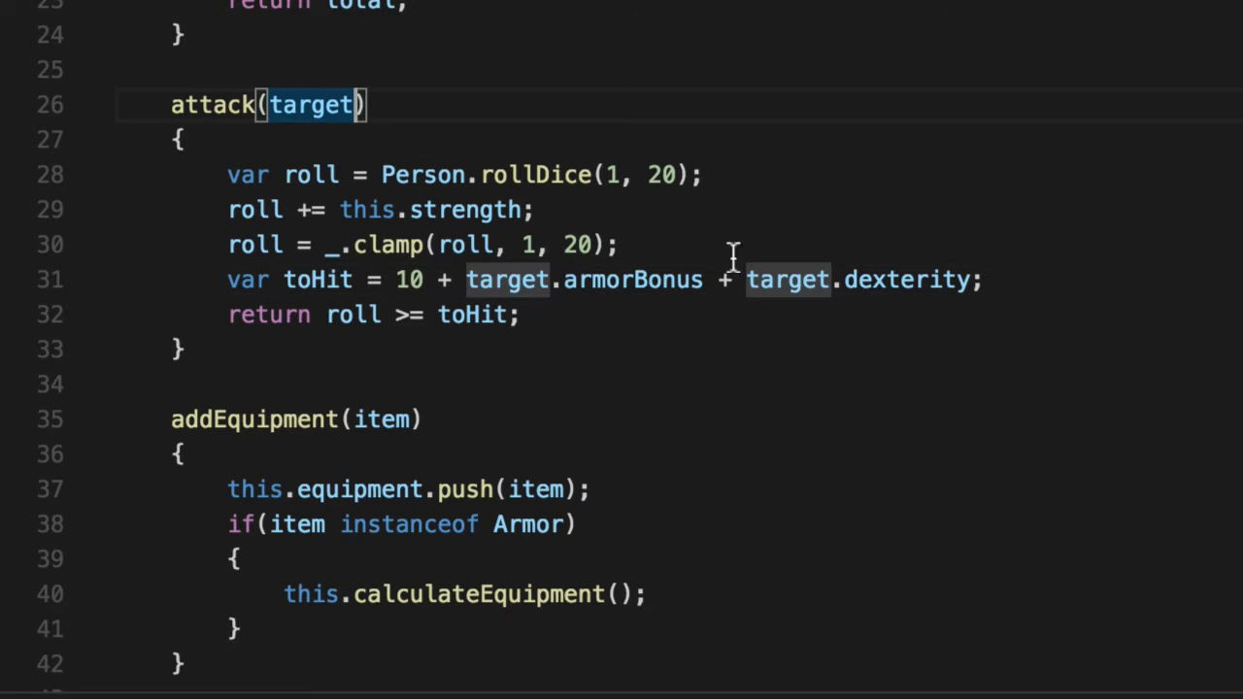
pyautogui.moveTo(194, 97)
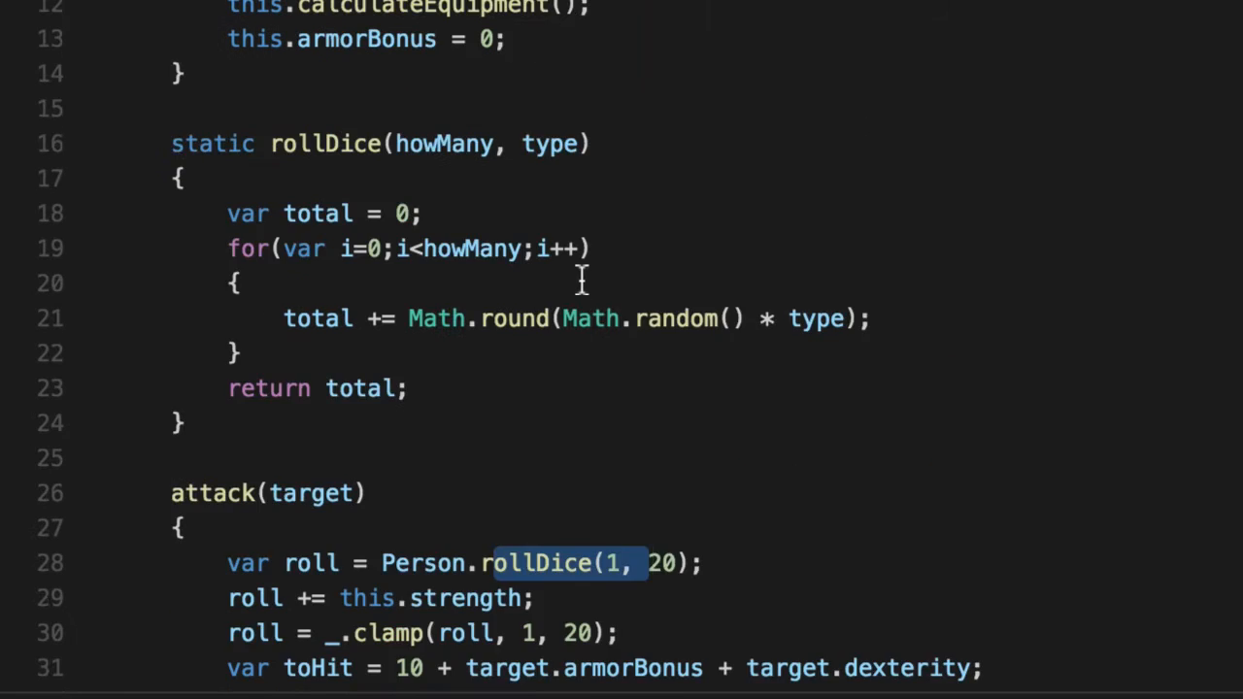
pyautogui.scroll(-3)
pyautogui.write('const rollDice')
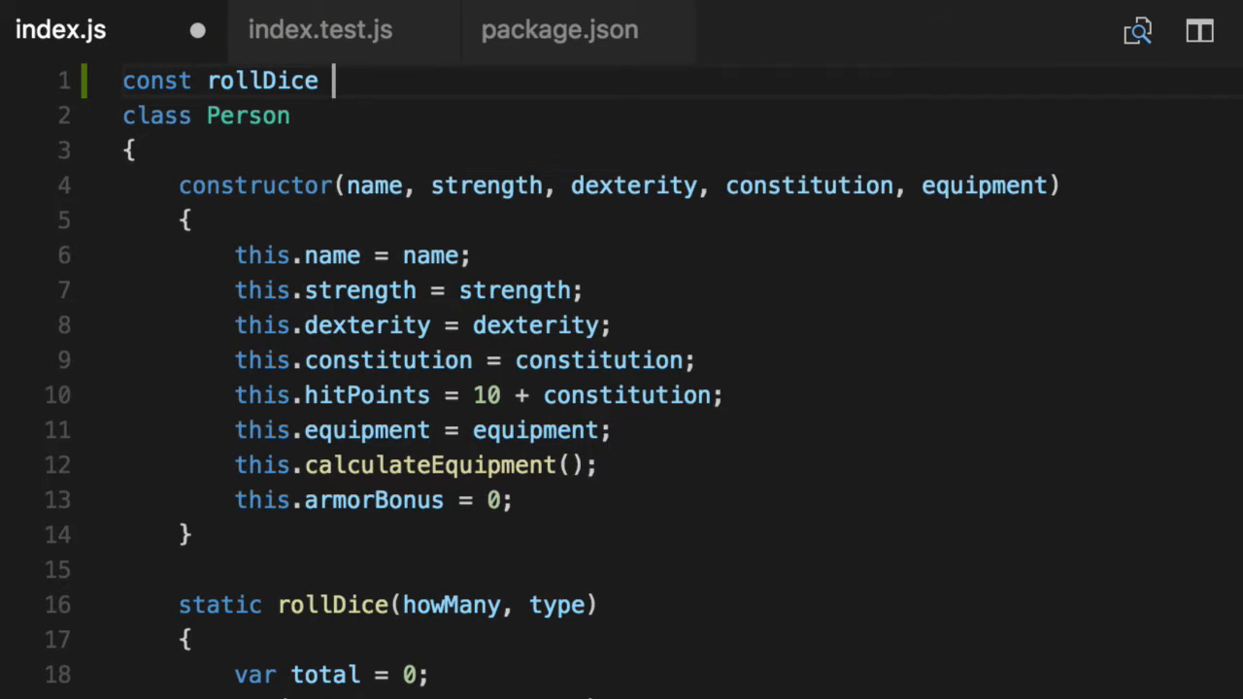
pyautogui.write('=')
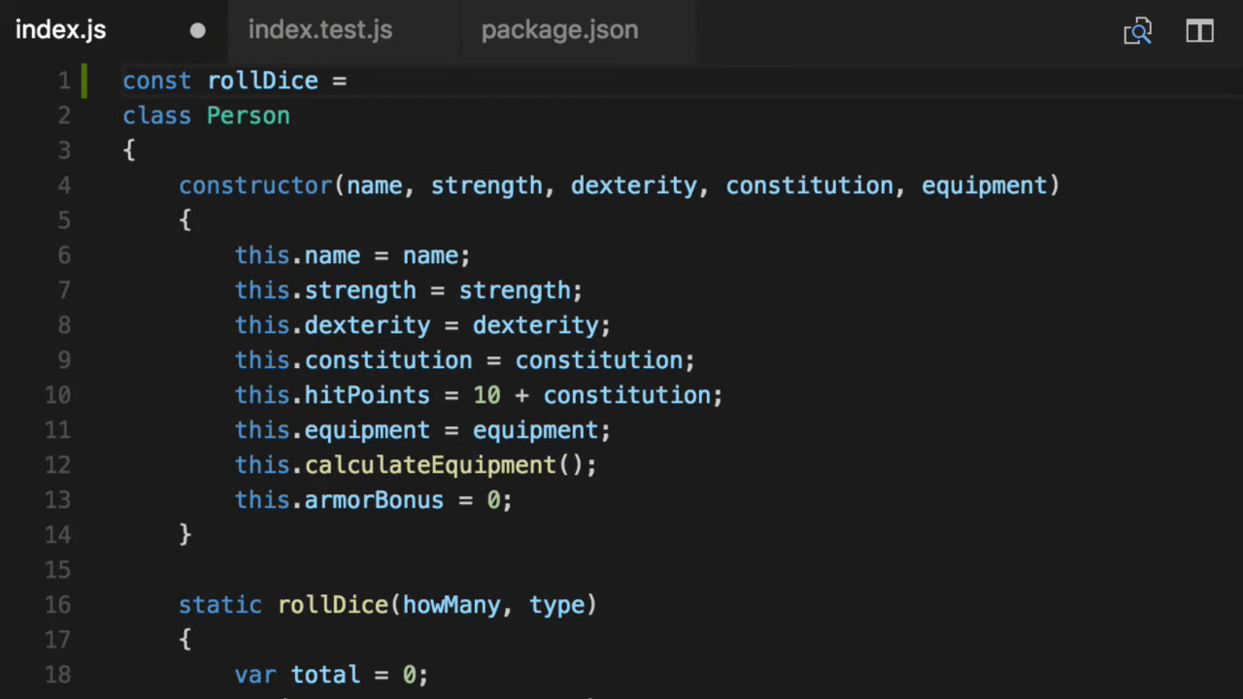
pyautogui.moveTo(943, 171)
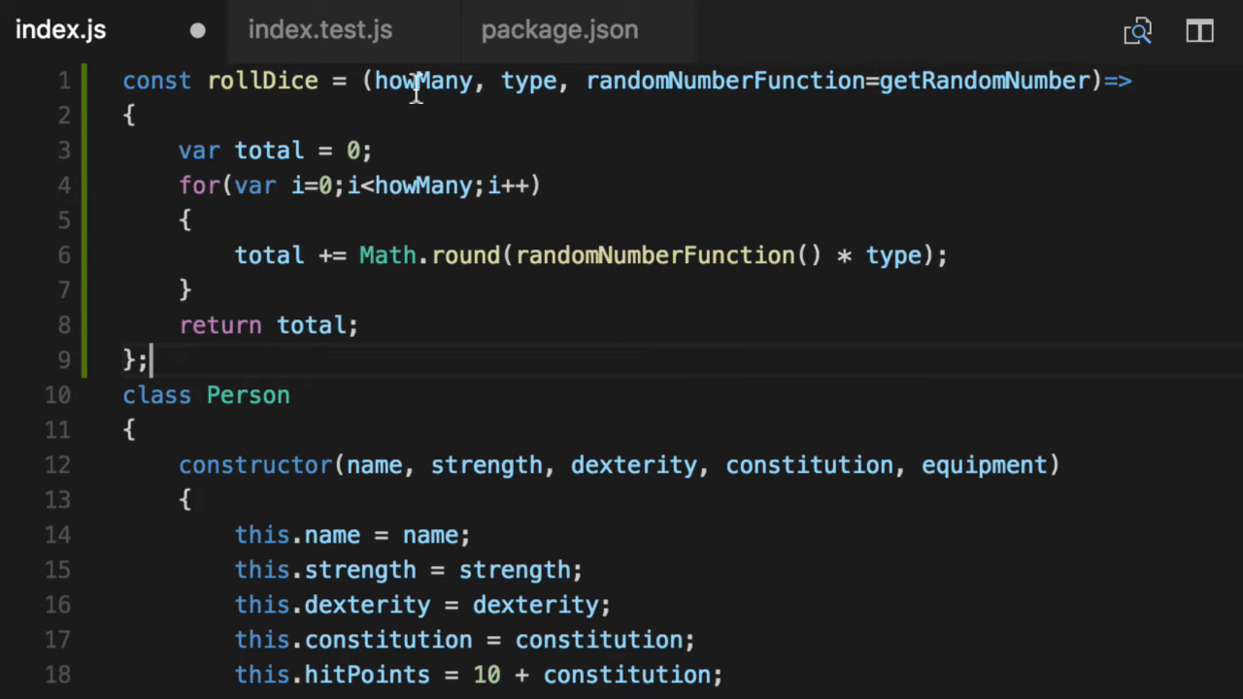
pyautogui.doubleClick(722, 82)
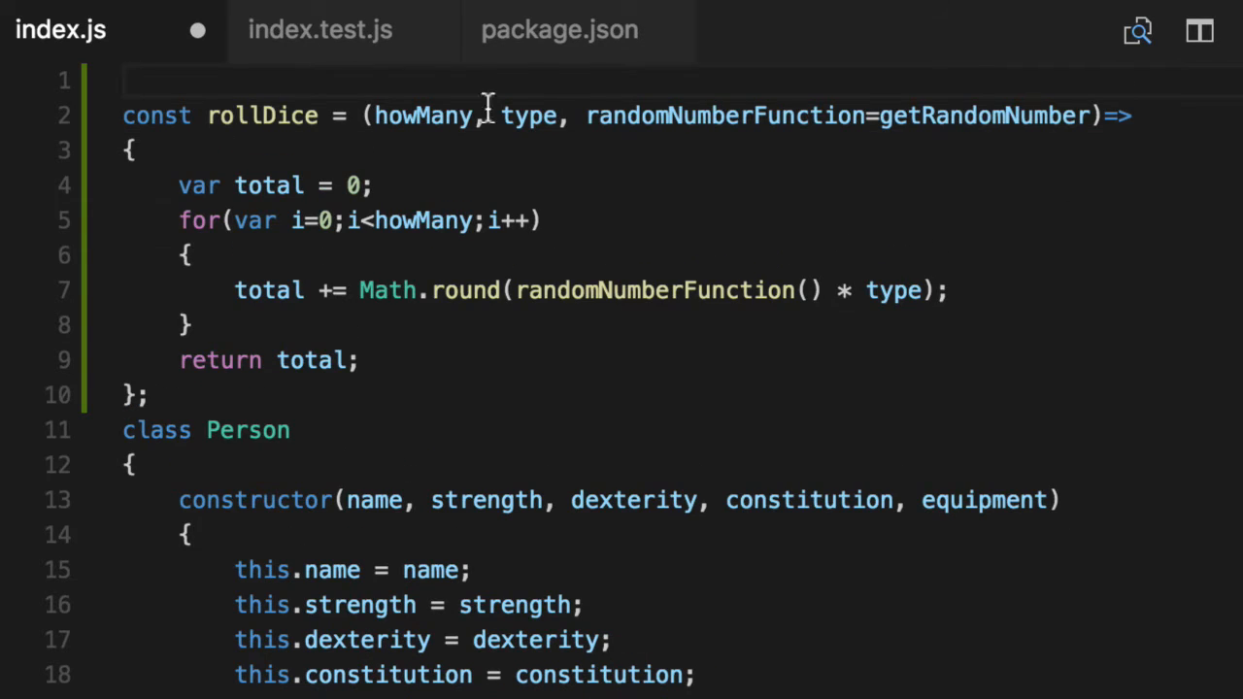
pyautogui.doubleClick(529, 116)
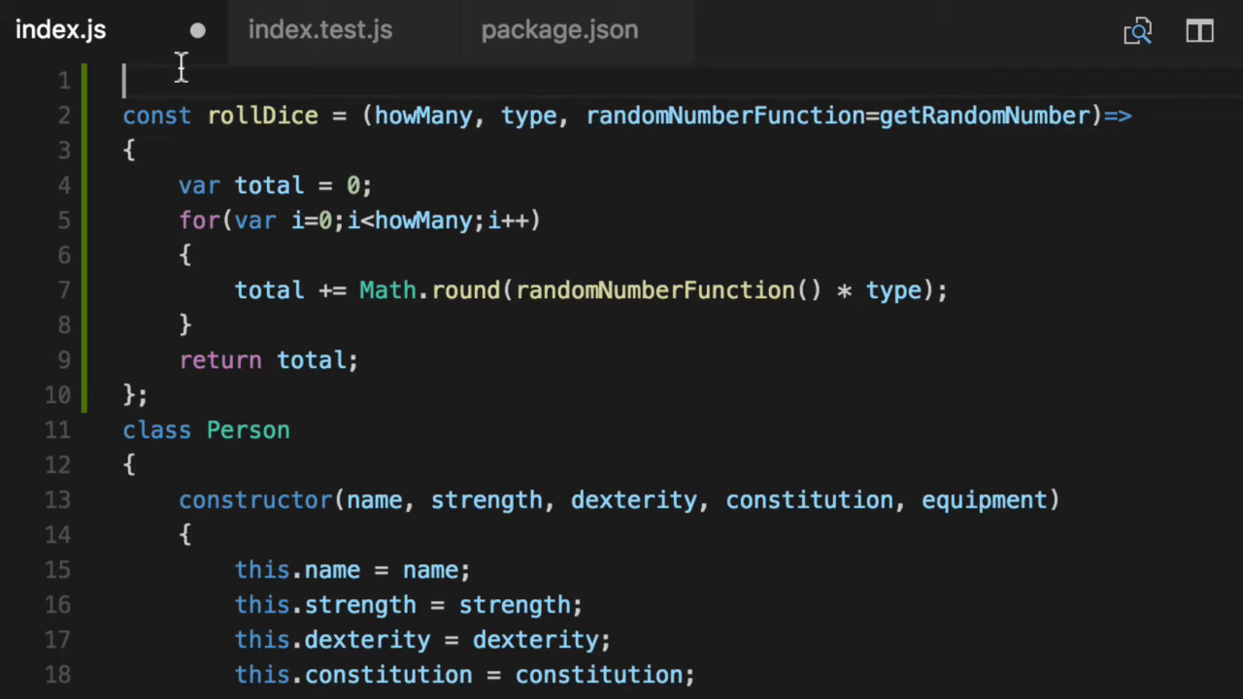
# Define const getRandomNumber = ()=> Math.random(); above rollDice.
pyautogui.write('const getRandomNumber =')
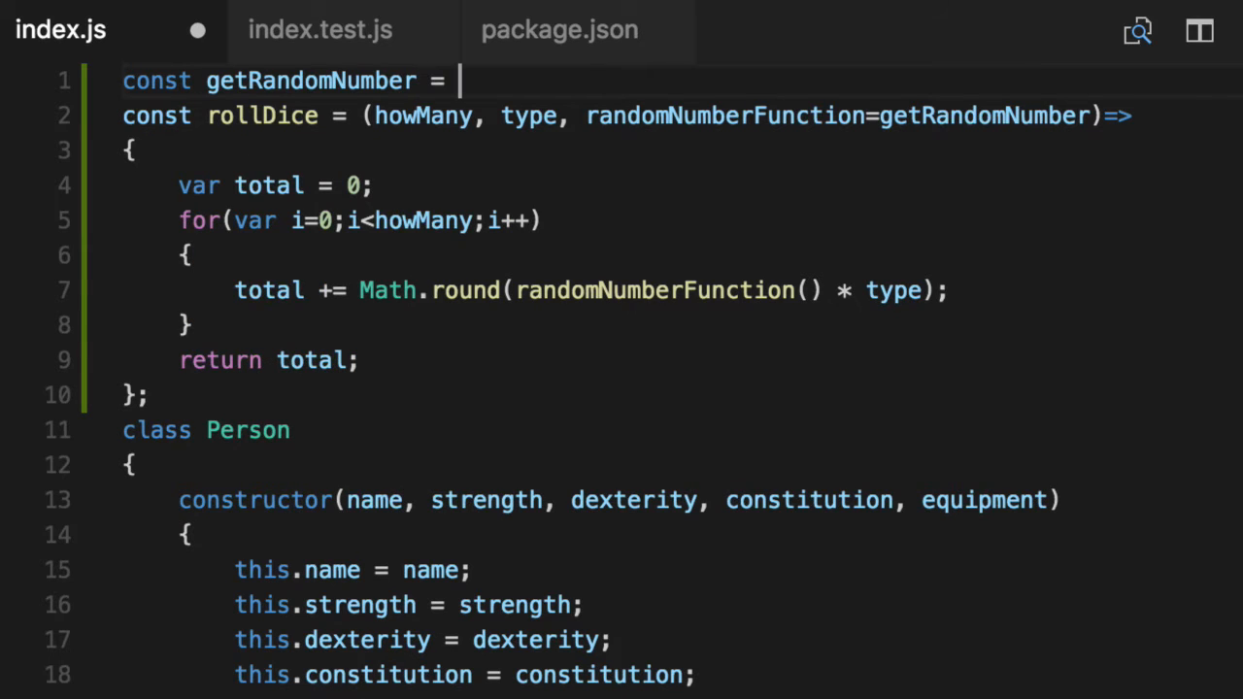
pyautogui.write('()=> Math.random')
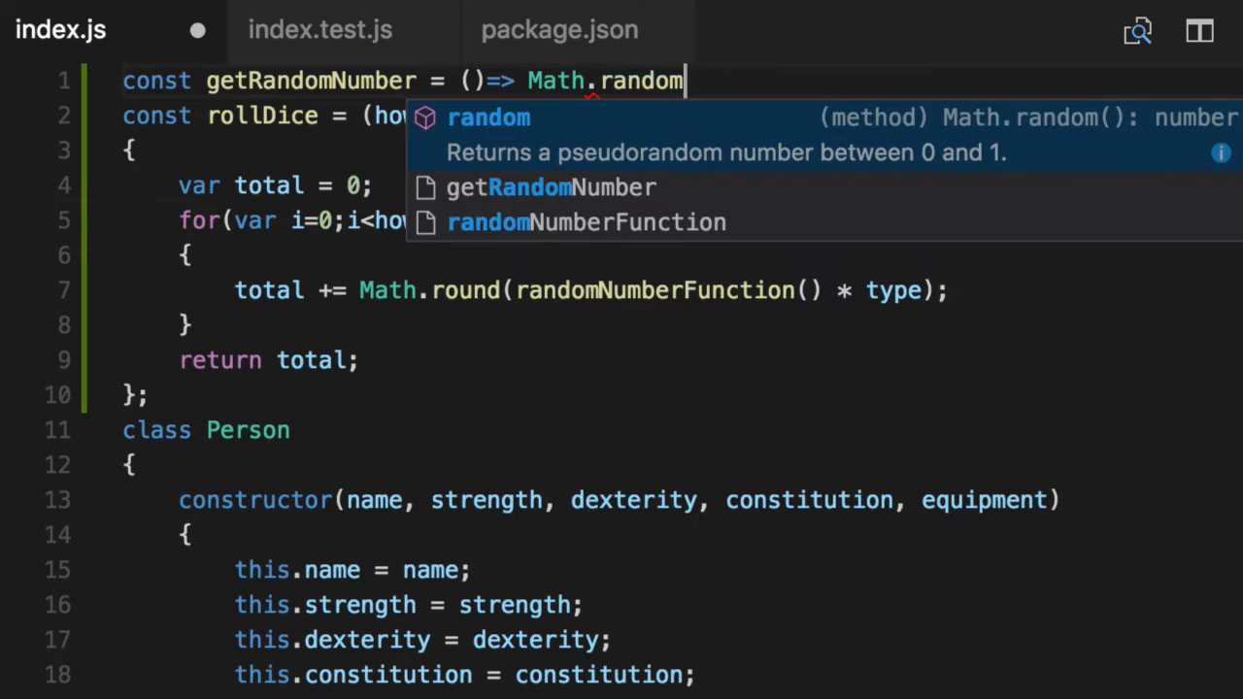
pyautogui.write('();')
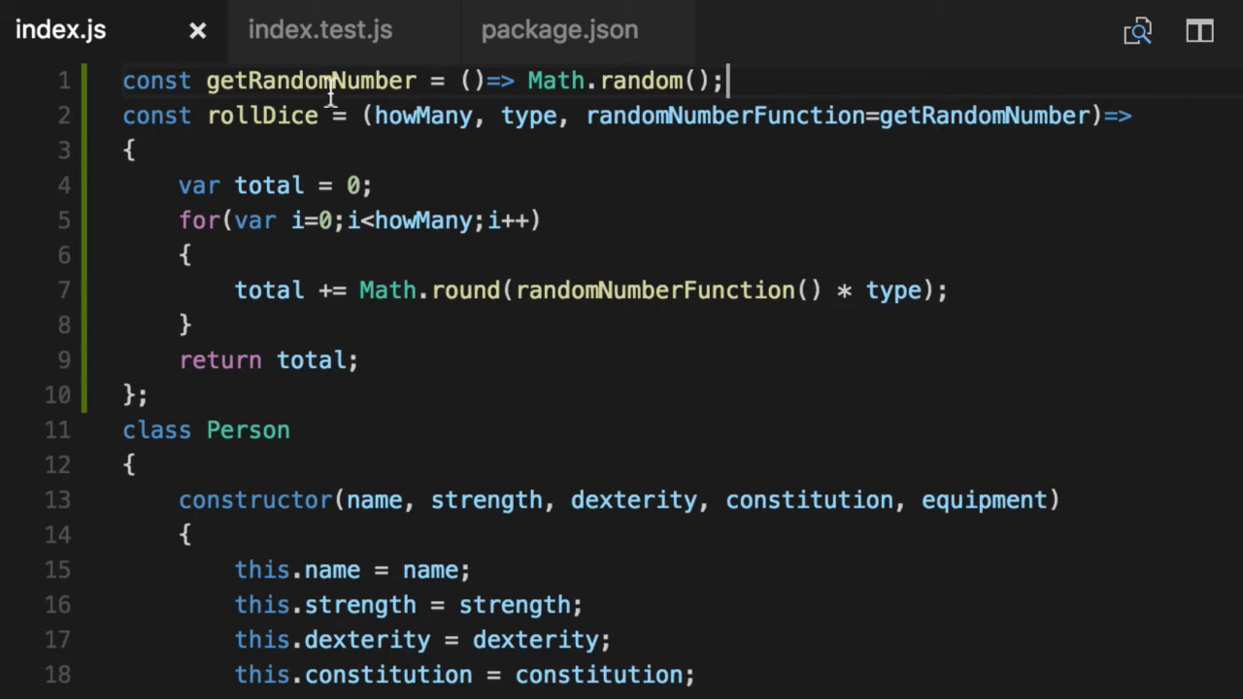
pyautogui.doubleClick(556, 81)
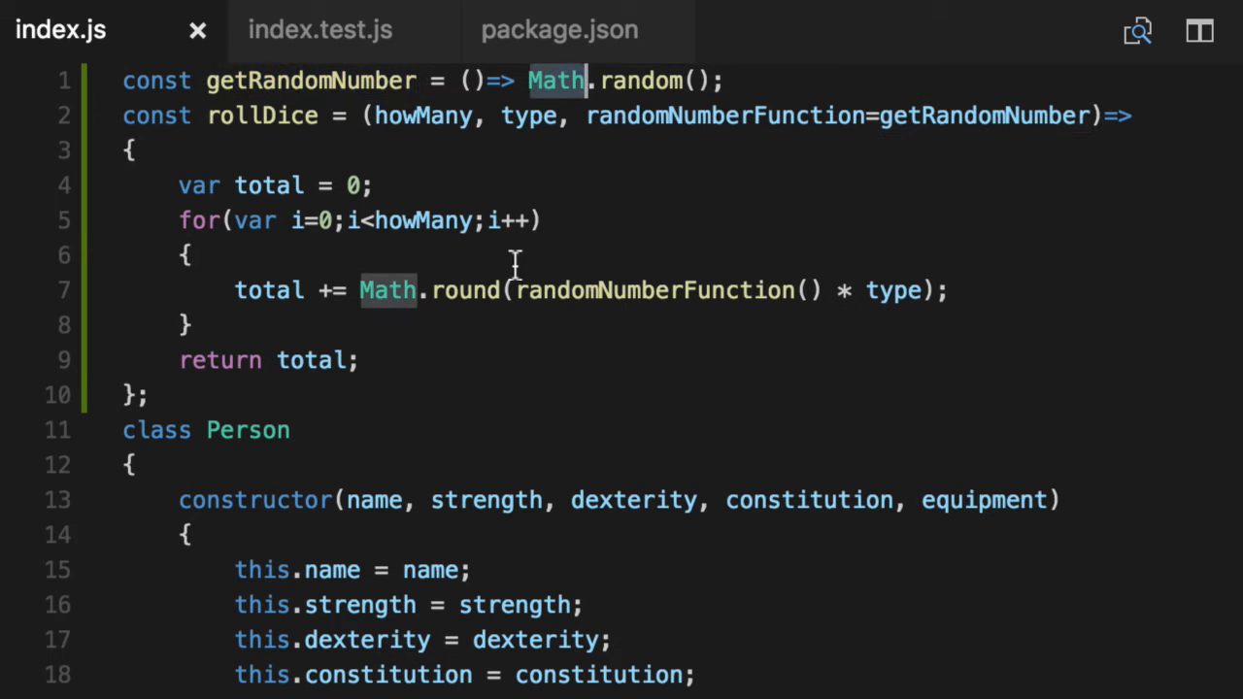
pyautogui.doubleClick(311, 82)
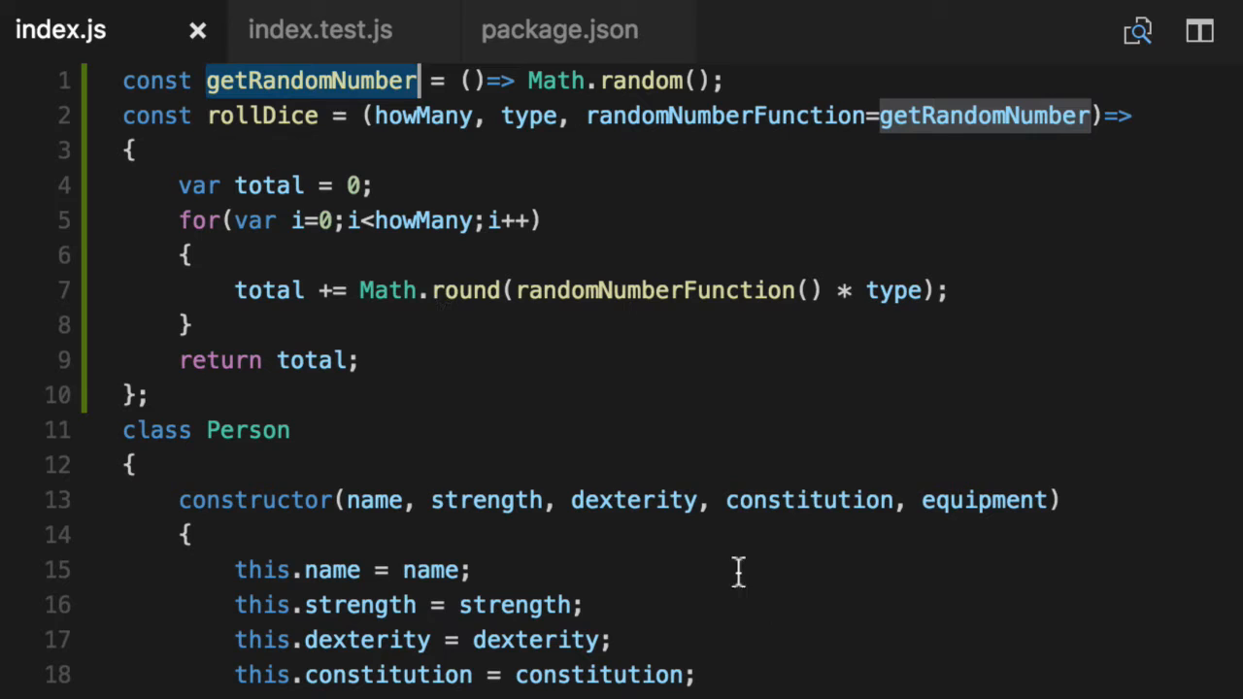
pyautogui.moveTo(708, 377)
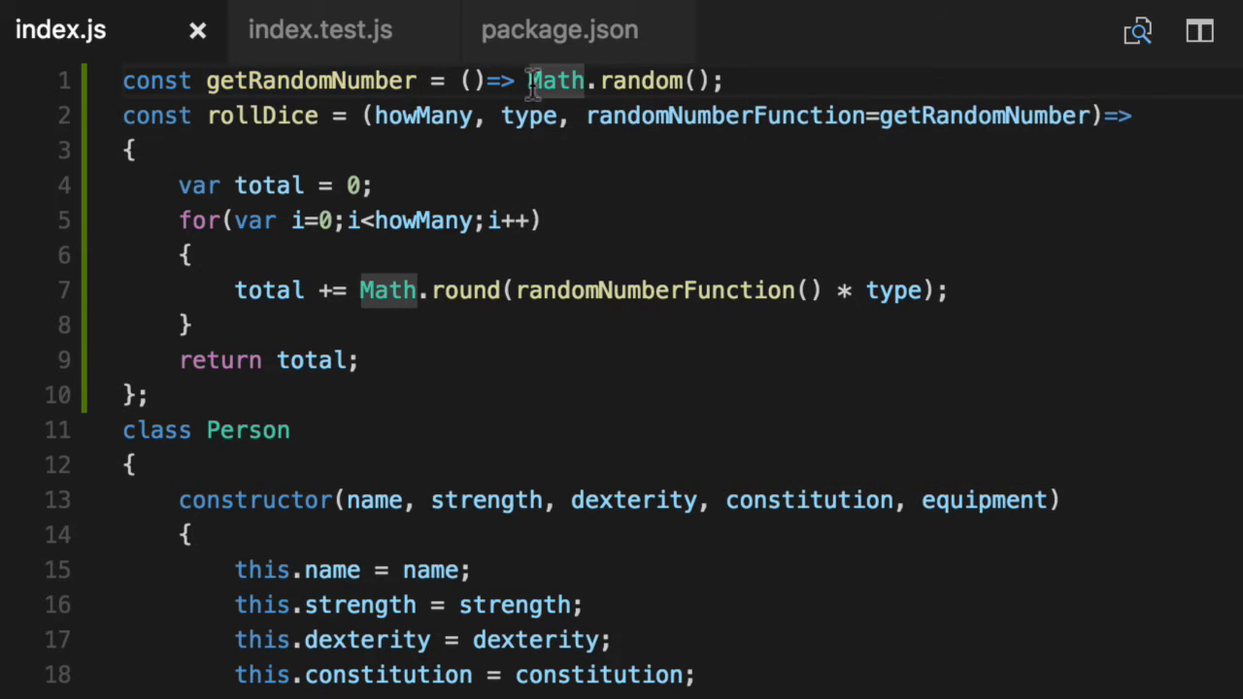
# Review rollDice's randomNumberFunction parameter and name, then move down toward module.exports.
pyautogui.moveTo(529, 79); pyautogui.dragTo(719, 80)
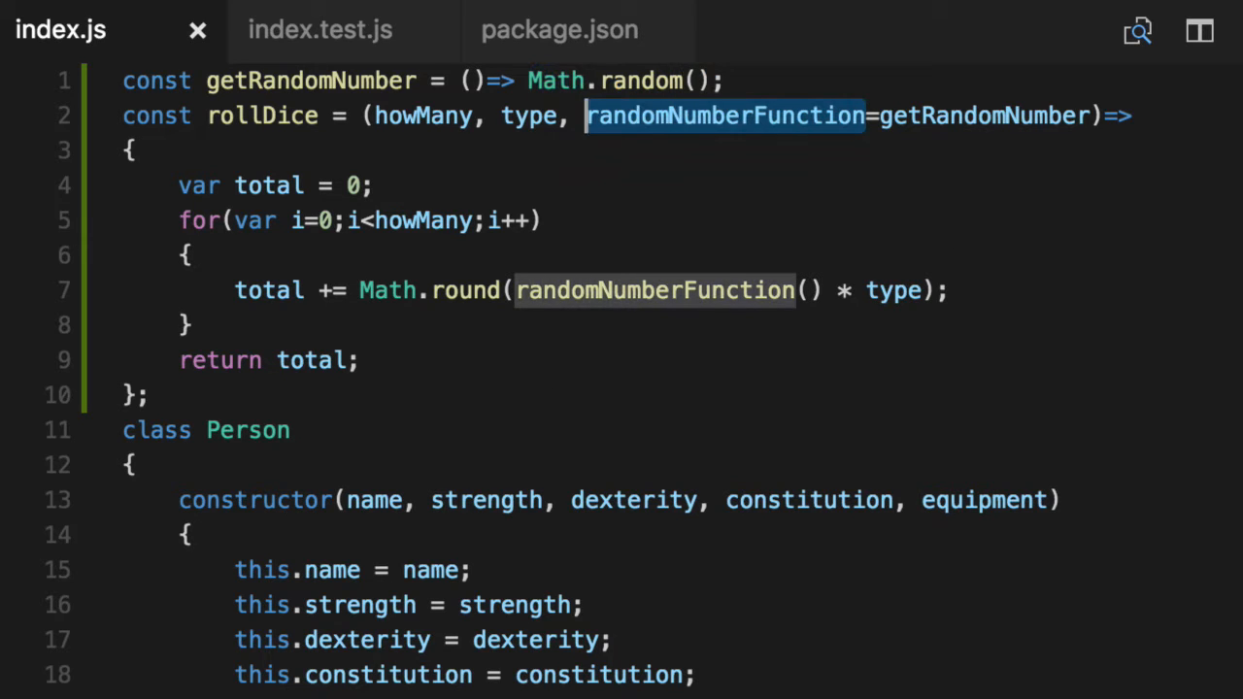
pyautogui.moveTo(826, 381)
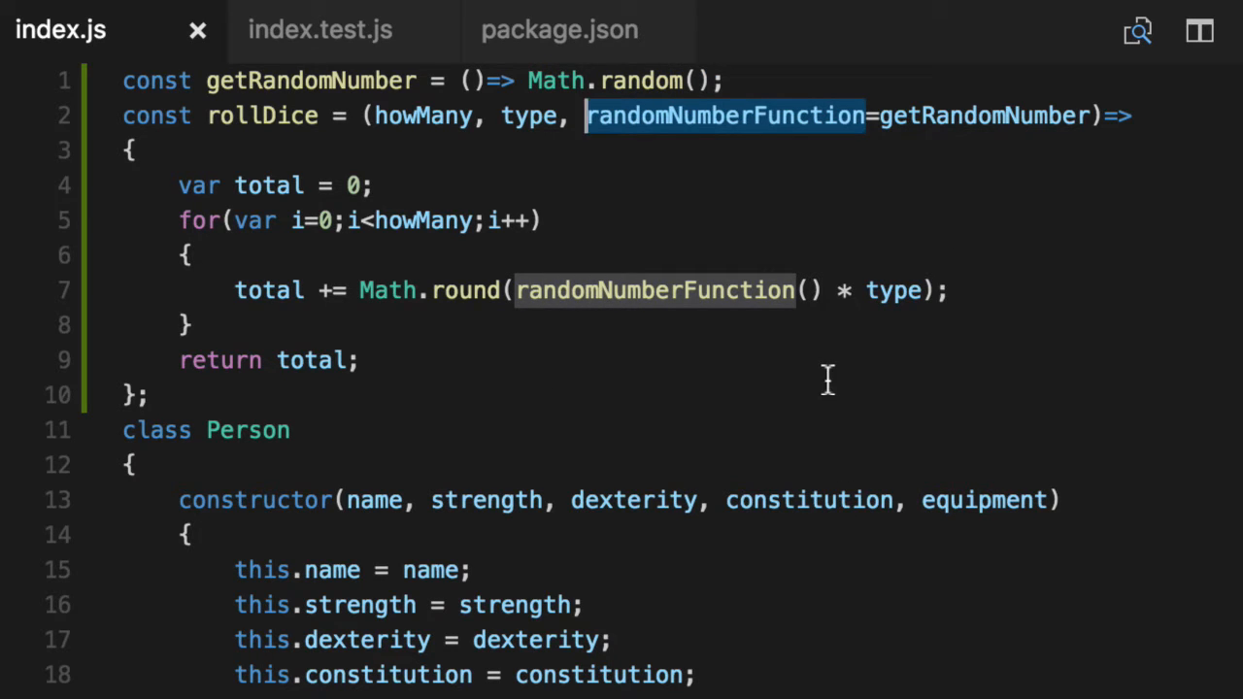
pyautogui.doubleClick(263, 117)
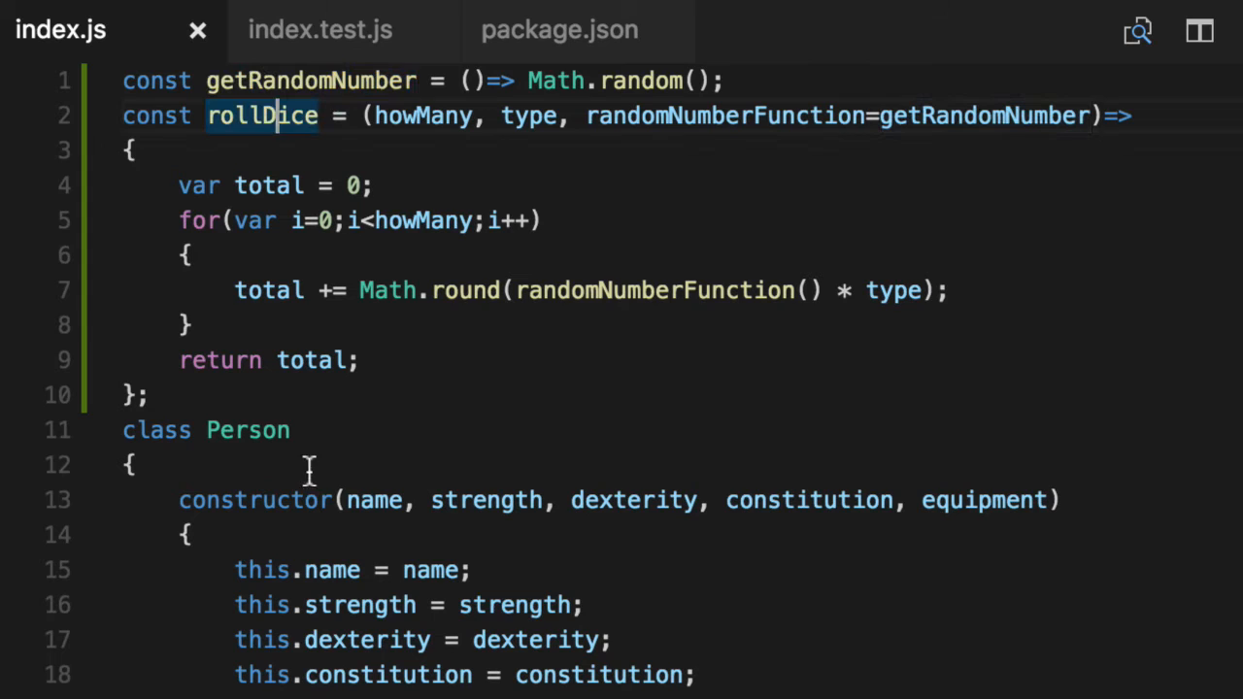
pyautogui.scroll(-3)
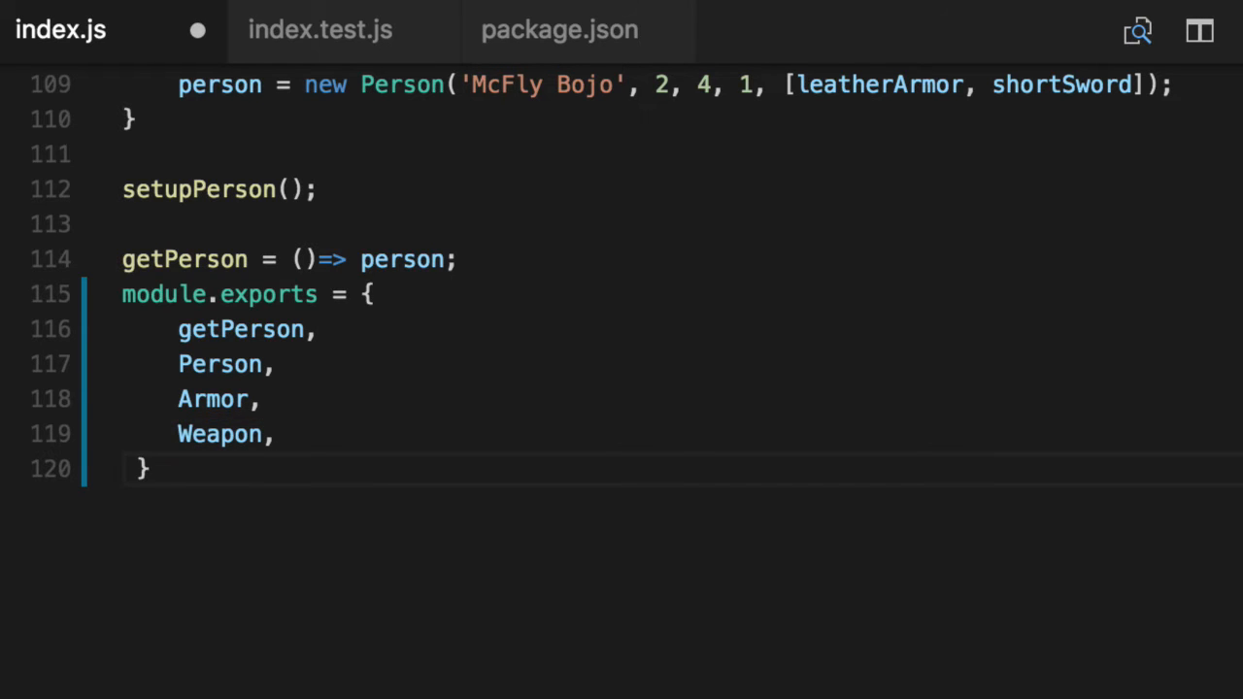
# Add rollDice and getRandomNumber to module.exports and save index.js.
pyautogui.write('const rollDice = (howMany, type, randomNumberFunction=getRandomNumber)=>')
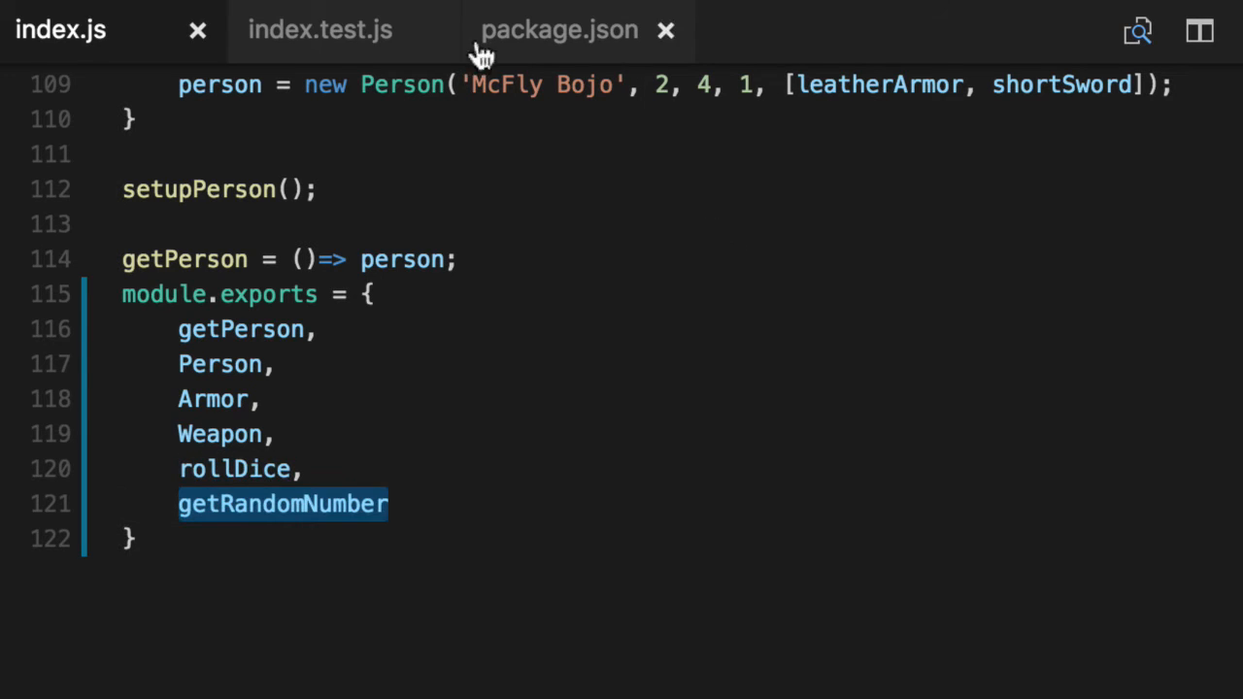
# In index.test.js start describe('#getRandomNumber') with result = getRandomNumber() and _.isFinite(result).should.be.true.
pyautogui.click(319, 29)
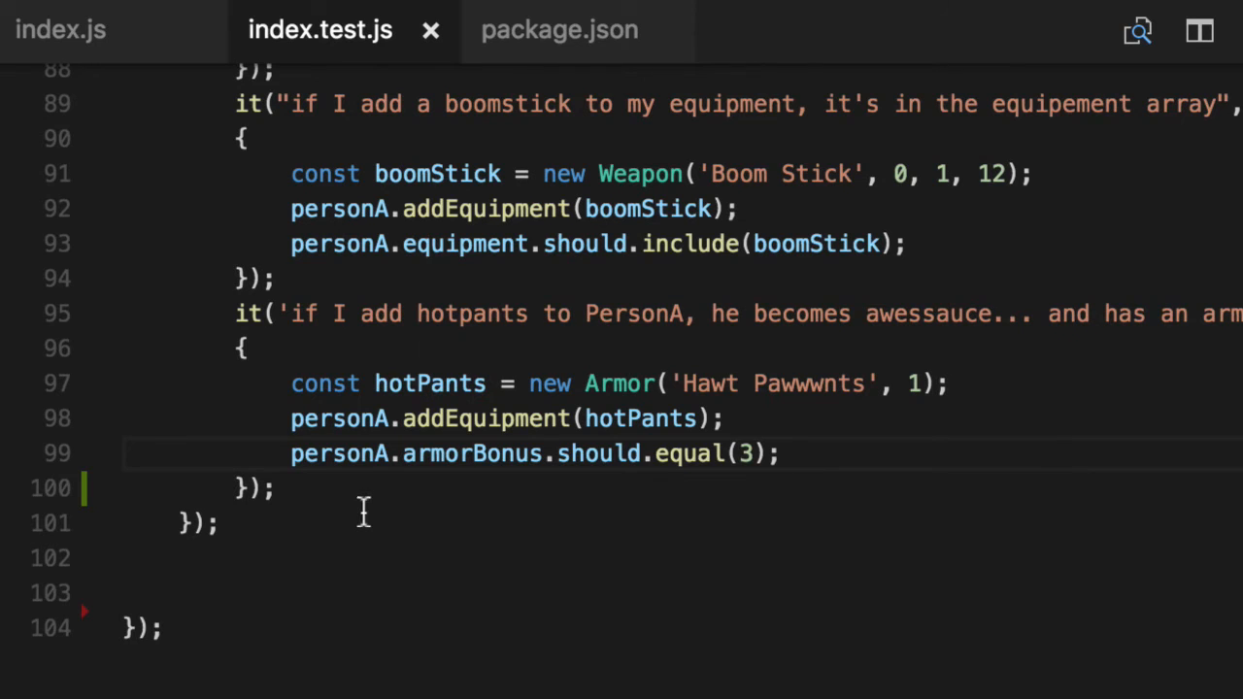
pyautogui.write("describe('#getRandomNumber', ()=>")
pyautogui.write('{')
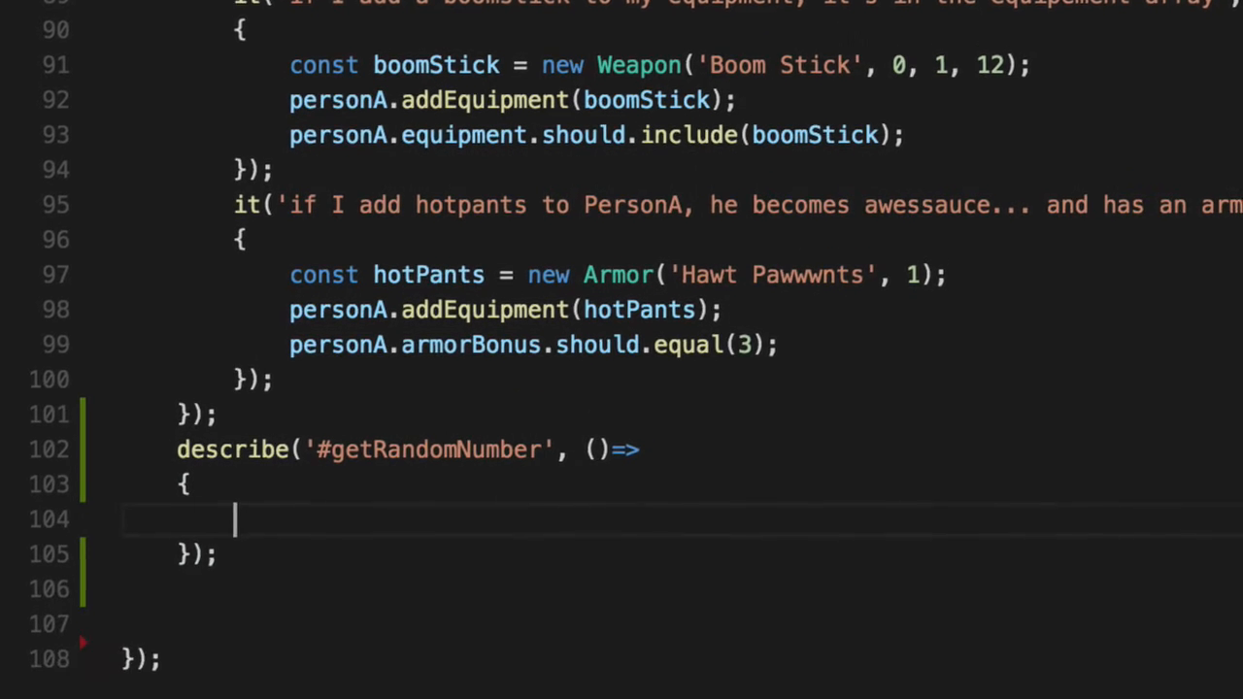
pyautogui.write('const')
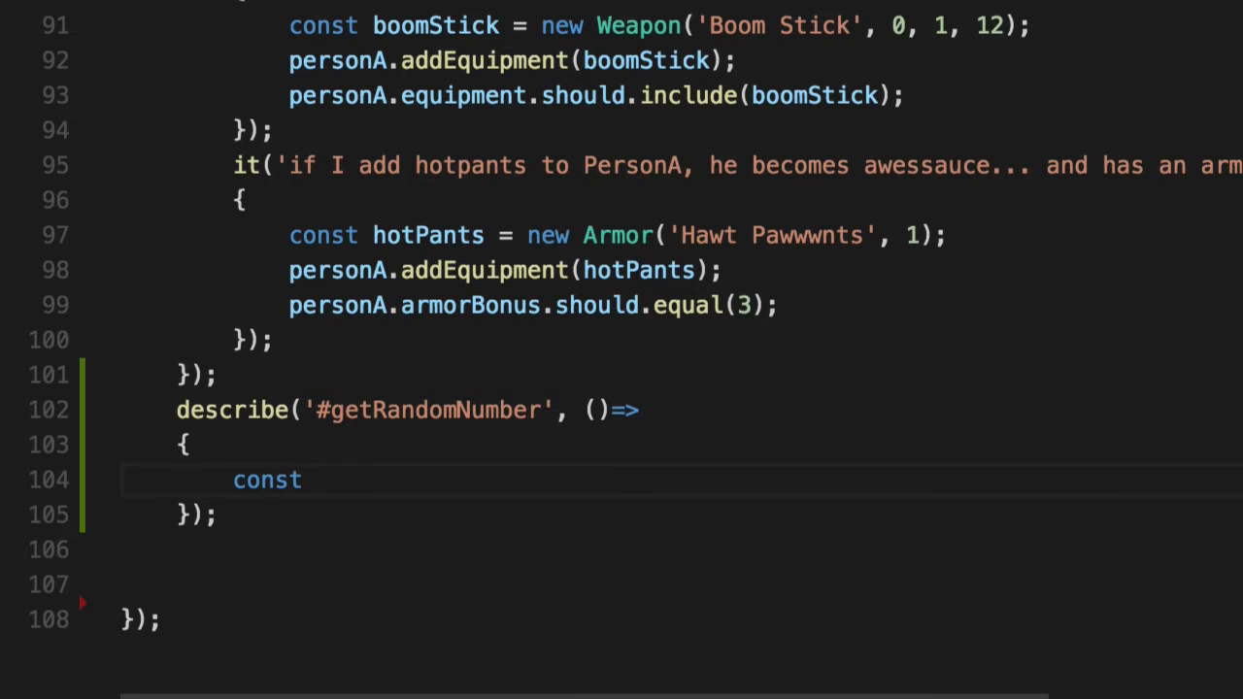
pyautogui.write('result = getRandomNumber();')
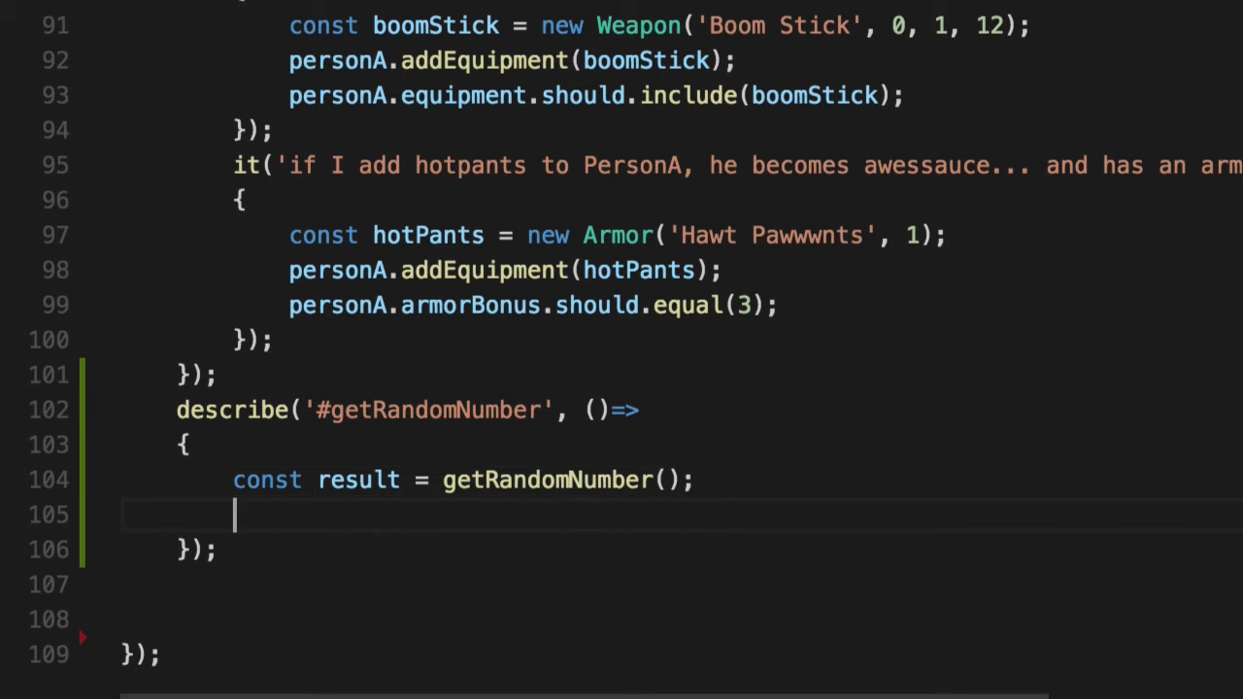
pyautogui.write('_.isFinite(result);')
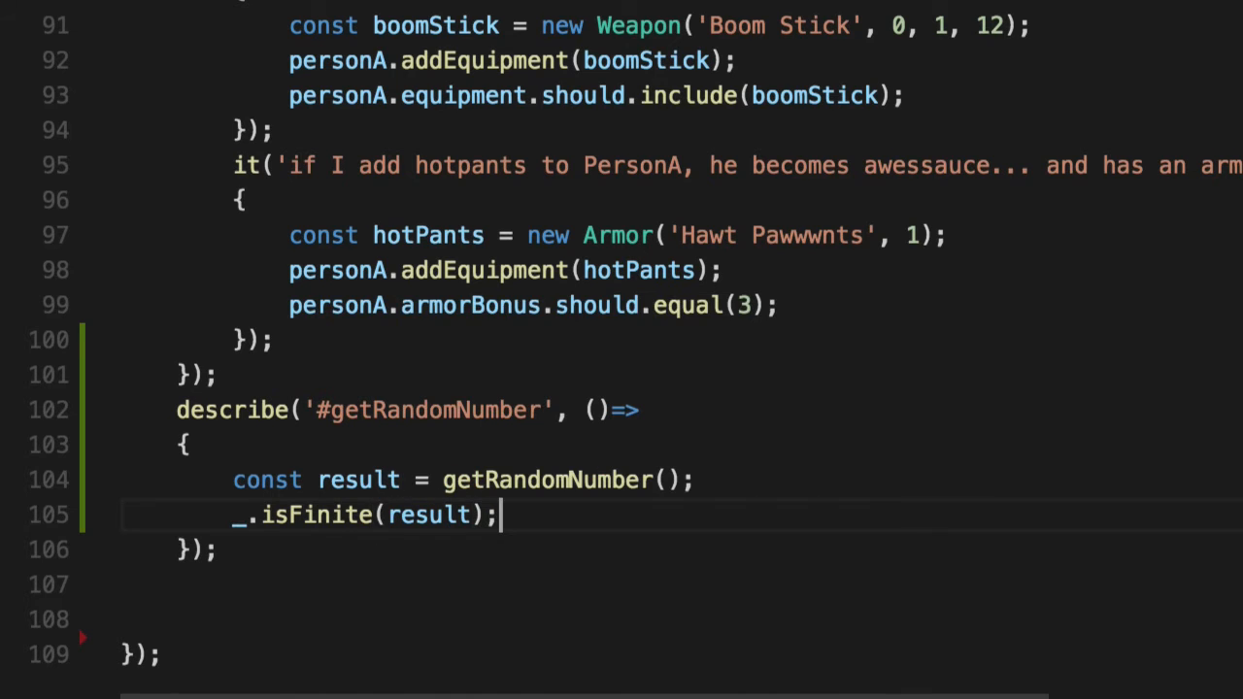
pyautogui.write('.should.be.true')
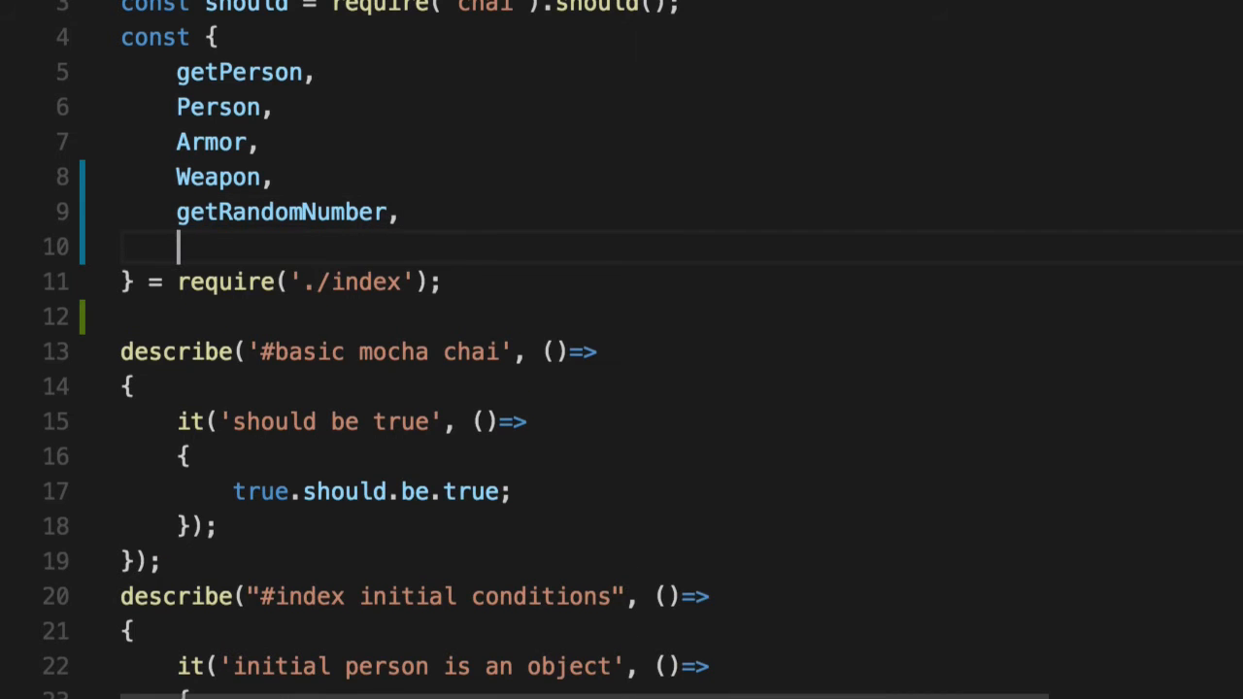
# Name the test case it('should return a finite number').
pyautogui.scroll(-3)
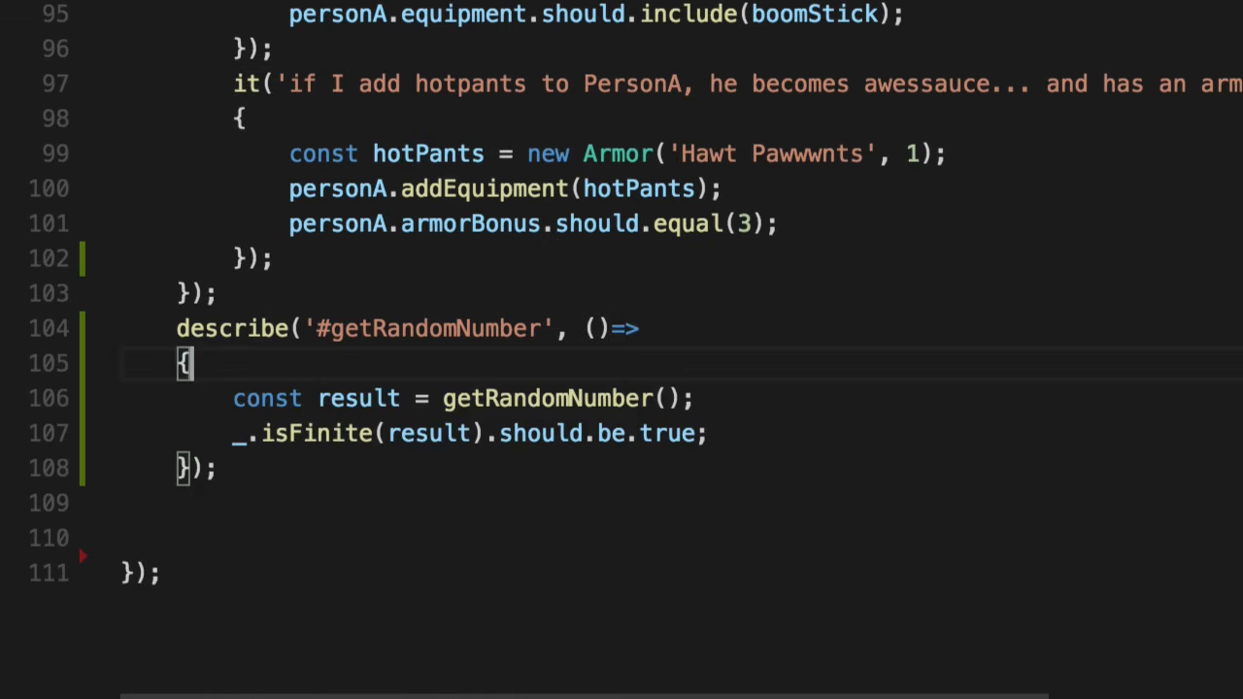
pyautogui.write("it('')")
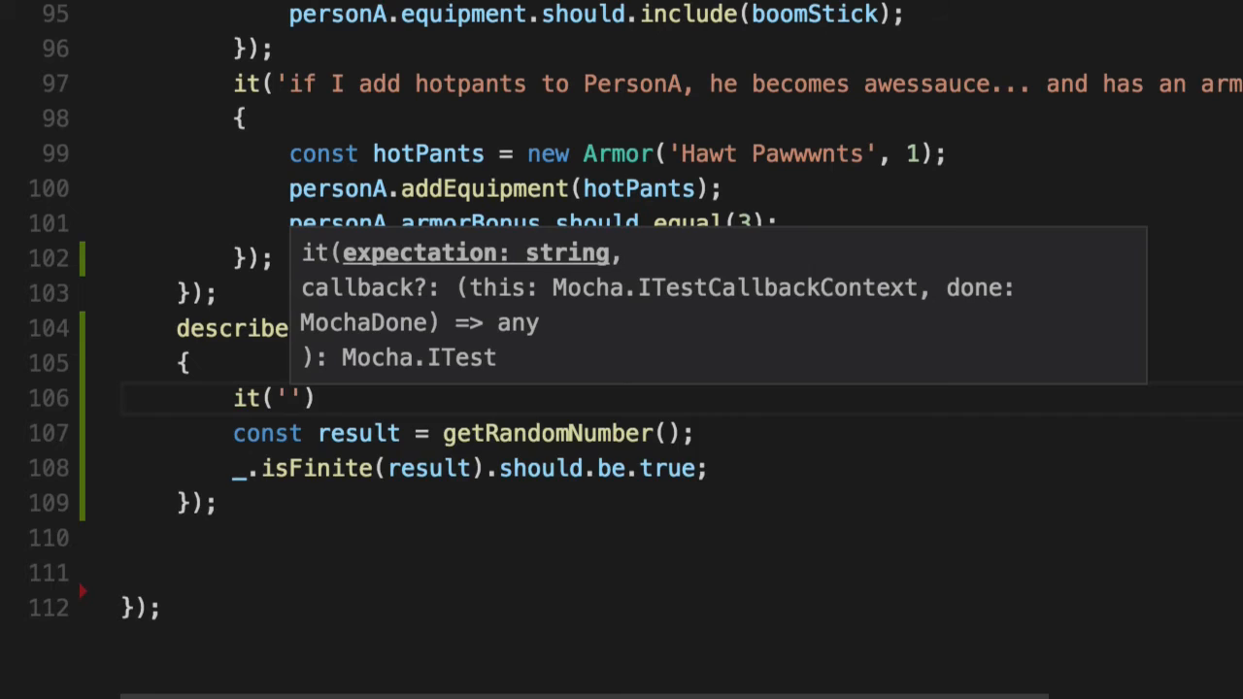
pyautogui.write('should return a fini')
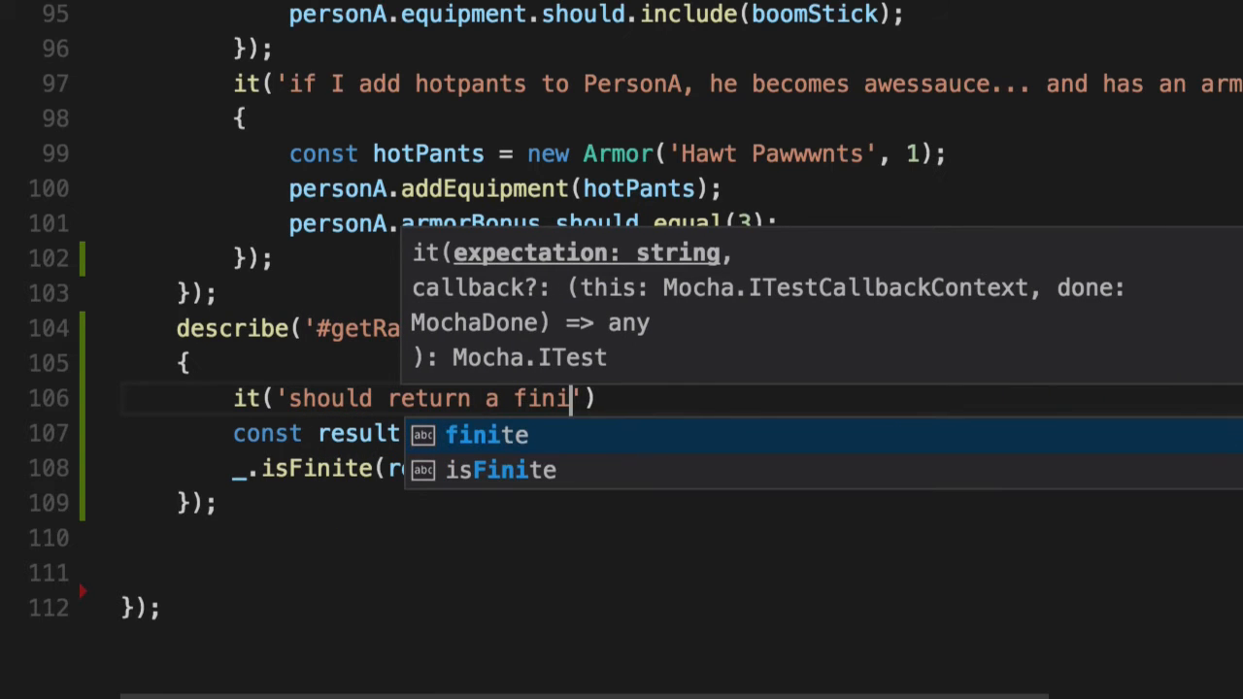
pyautogui.write('te numbe')
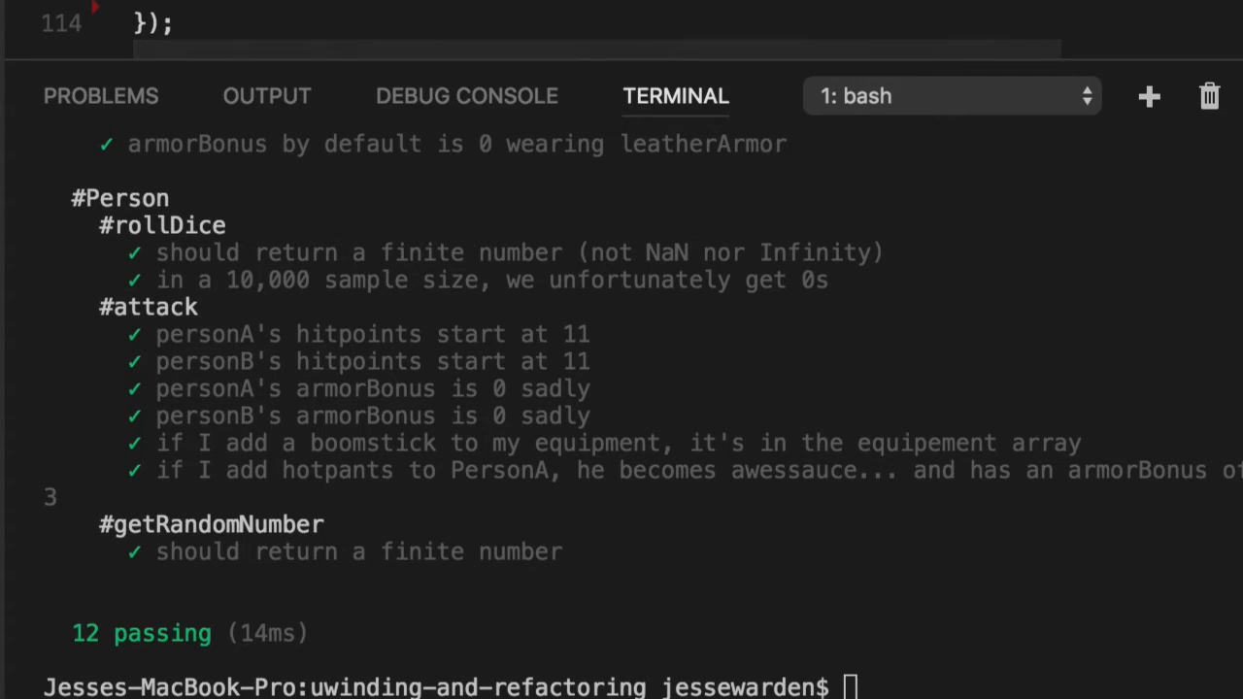
# Begin a new describe block below the #getRandomNumber test after the 12 tests pass.
pyautogui.write('describe')
pyautogui.write("it('")
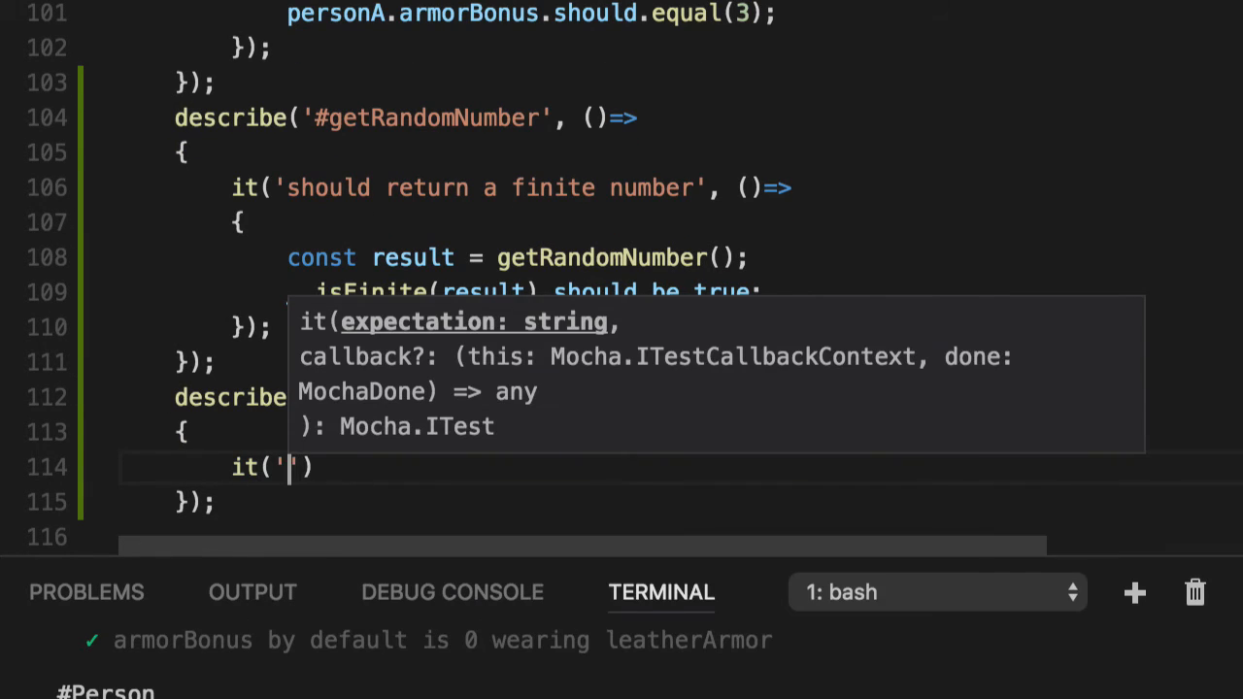
# Write the #rollDice case 'should return a finite number' calling rollDice(1, 20).
pyautogui.write('should return a finite number')
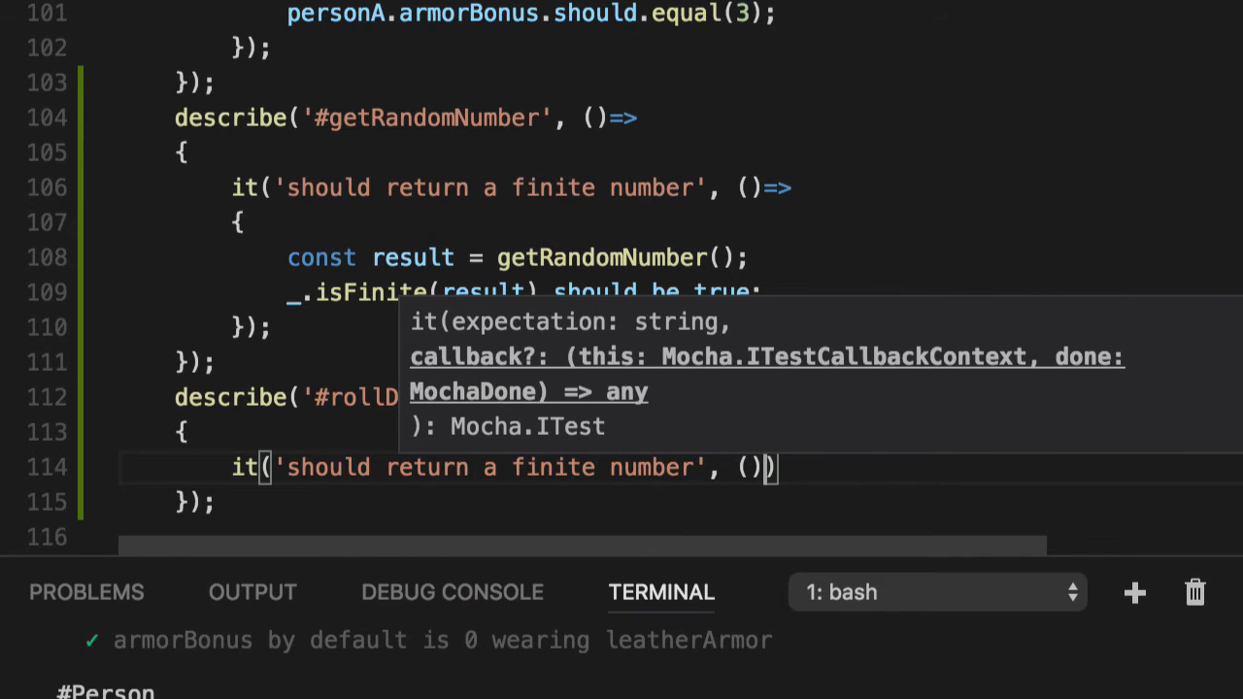
pyautogui.write('const')
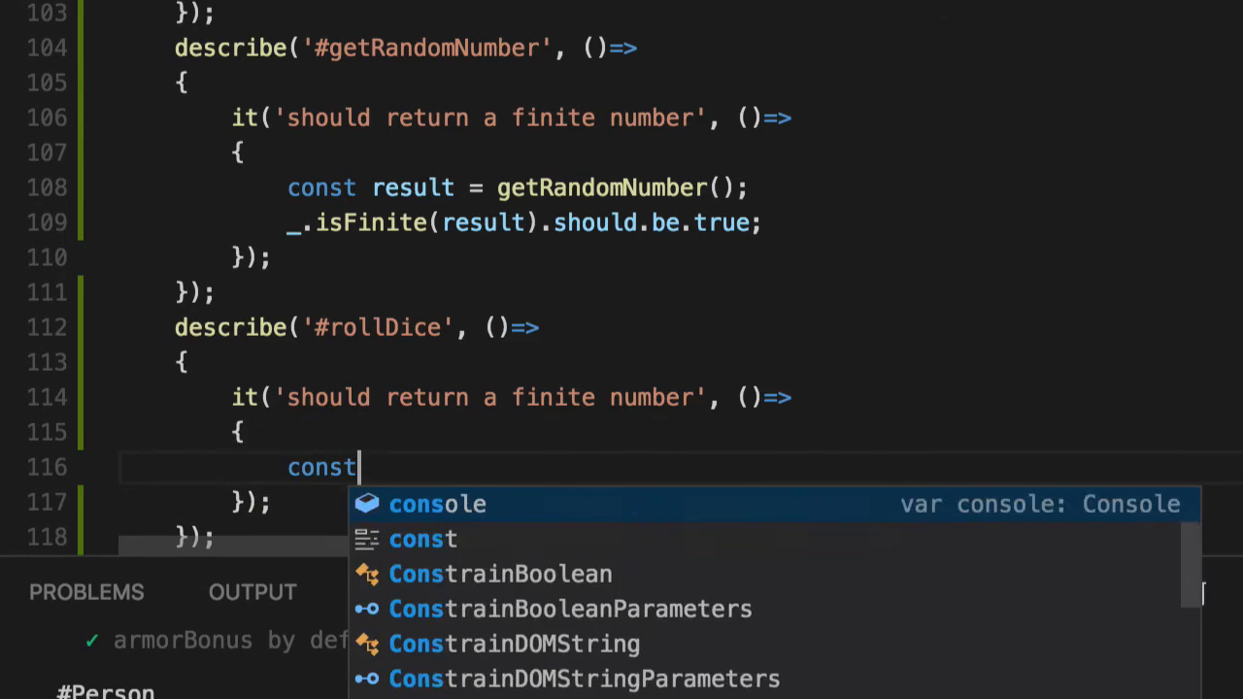
pyautogui.write('result = rollDice')
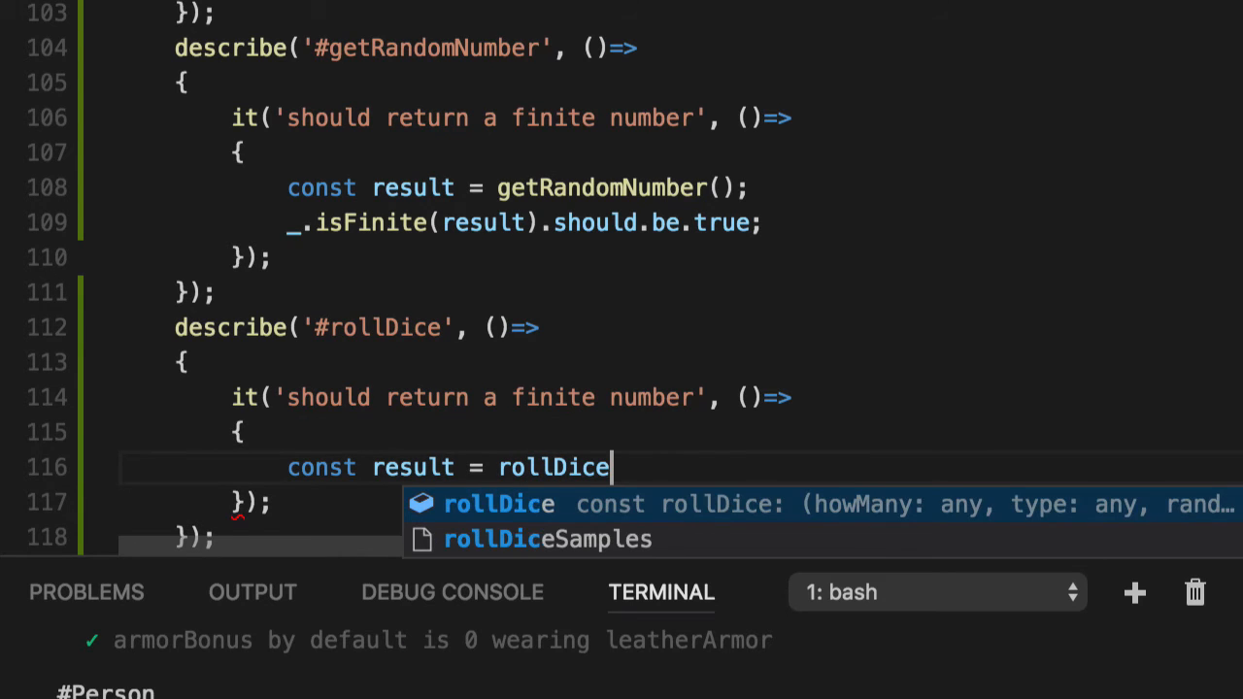
pyautogui.write('(1, 20);')
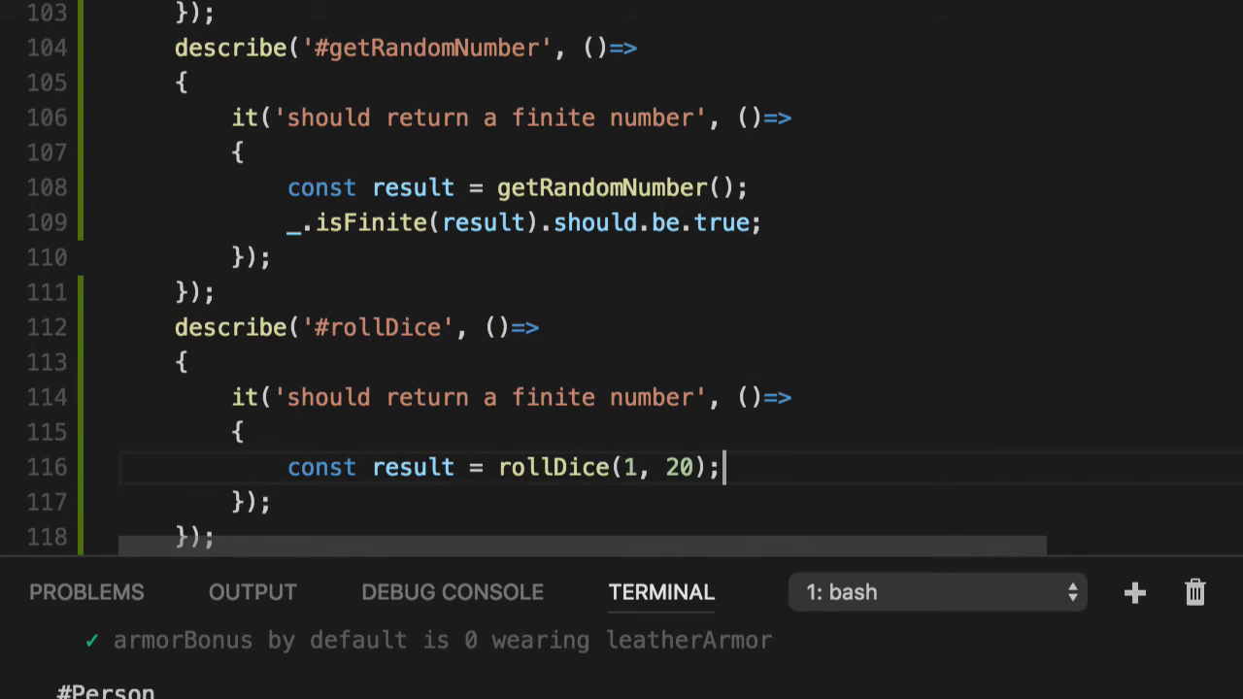
pyautogui.write(',')
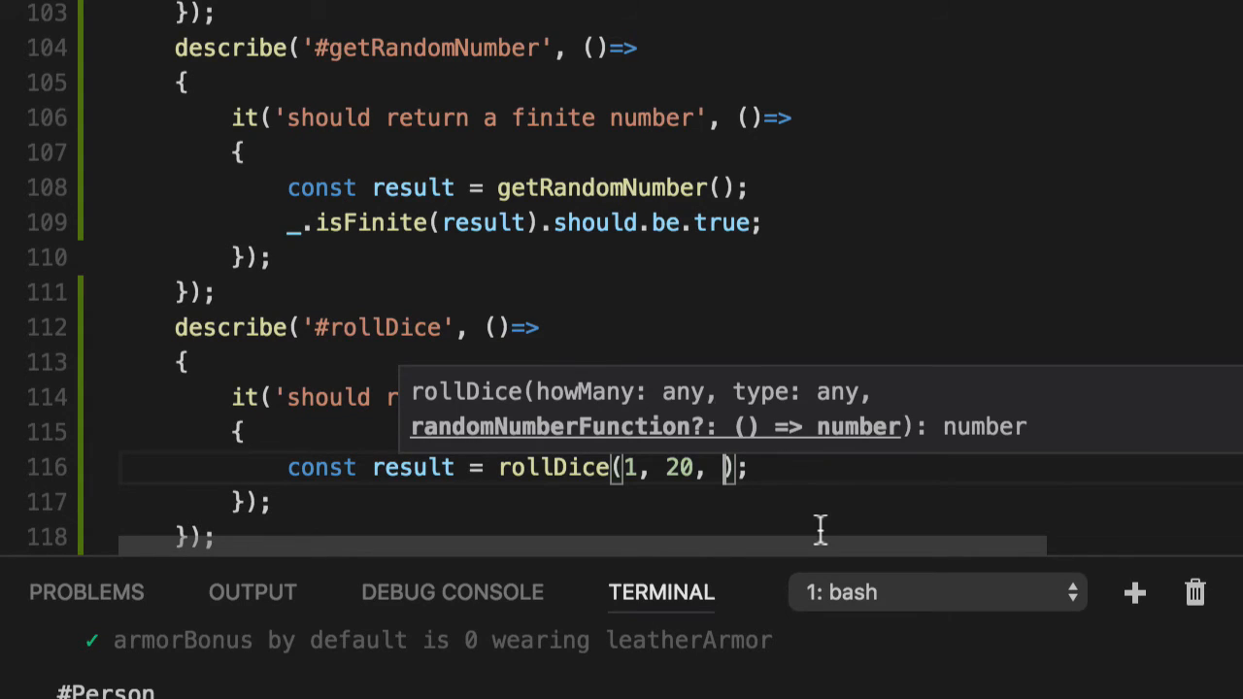
pyautogui.press('Backspace')
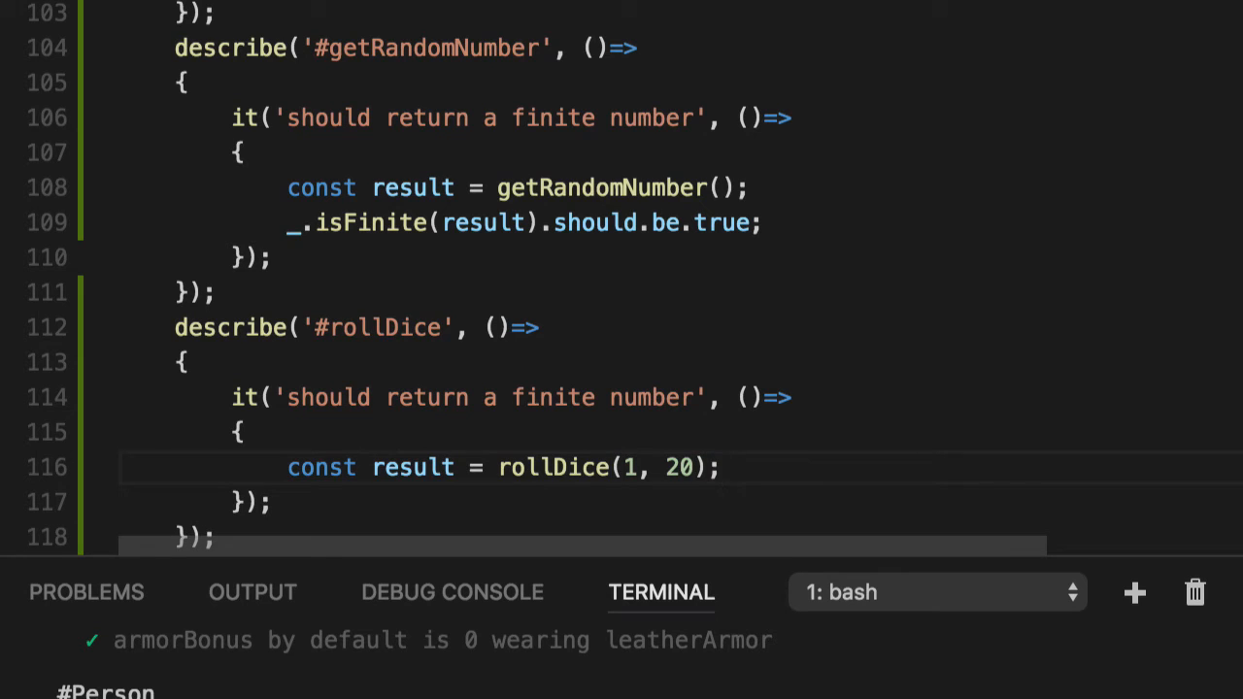
# Assert _.isFinite(result).should.be.true and run npm test in the terminal.
pyautogui.click(748, 466)
pyautogui.write('_.')
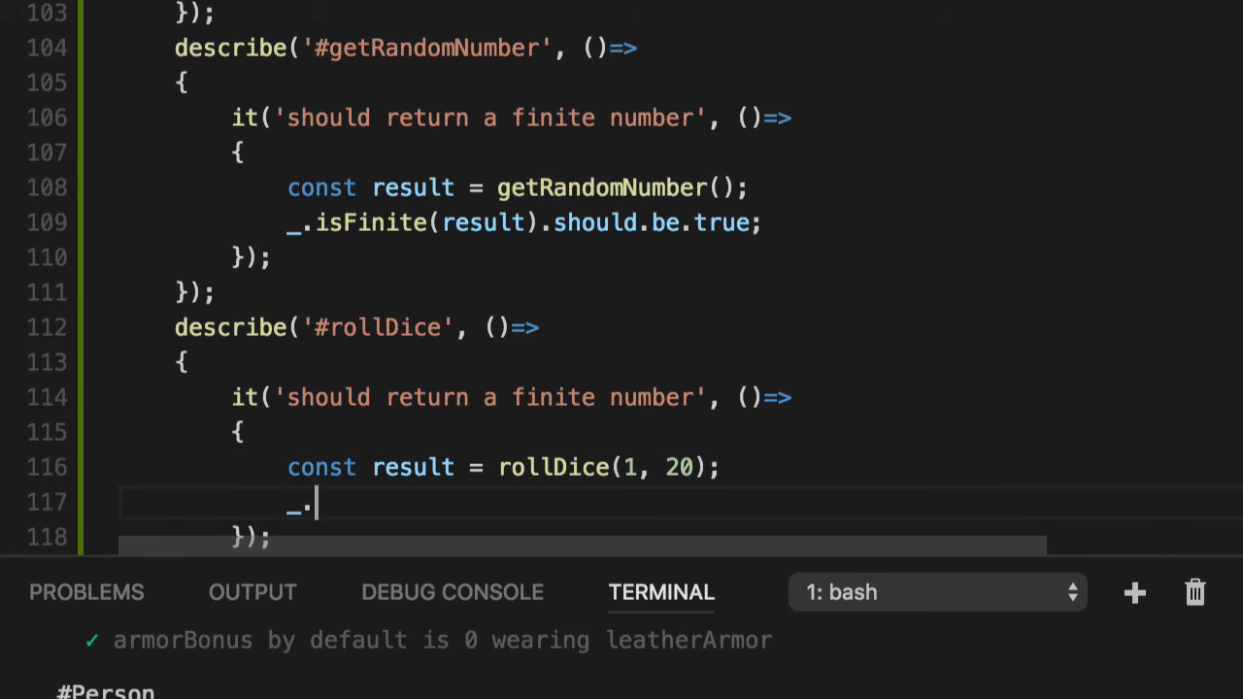
pyautogui.write('inF')
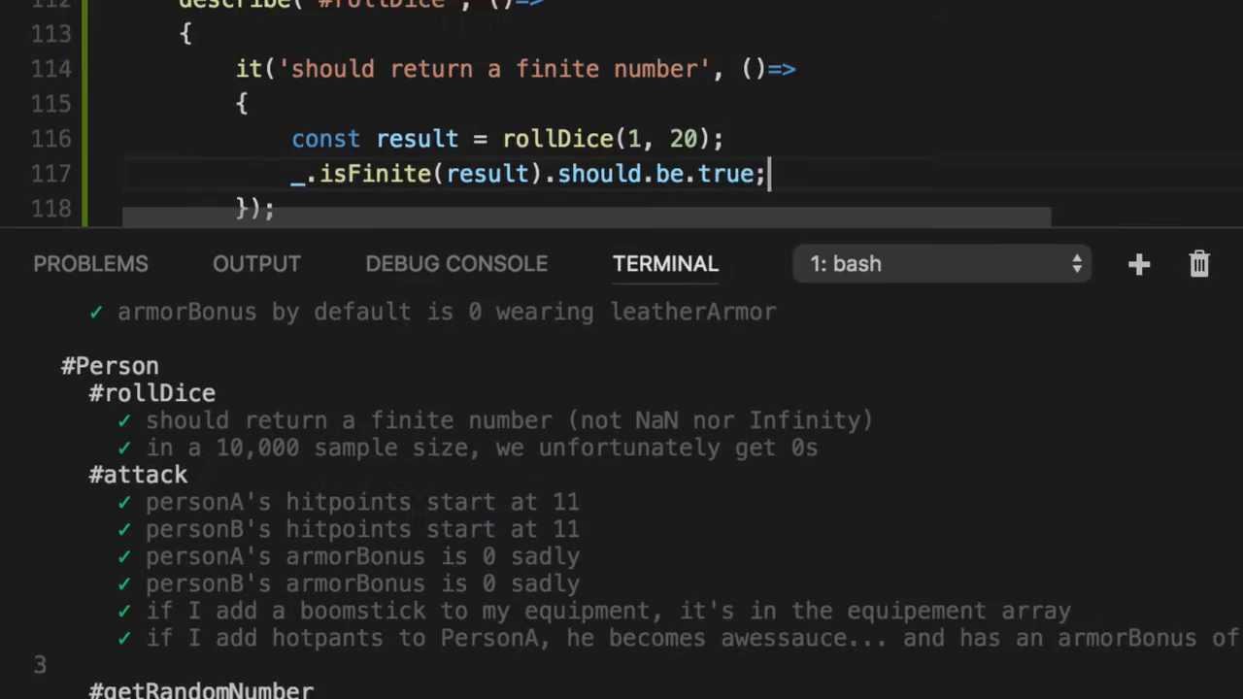
pyautogui.write('npm test')
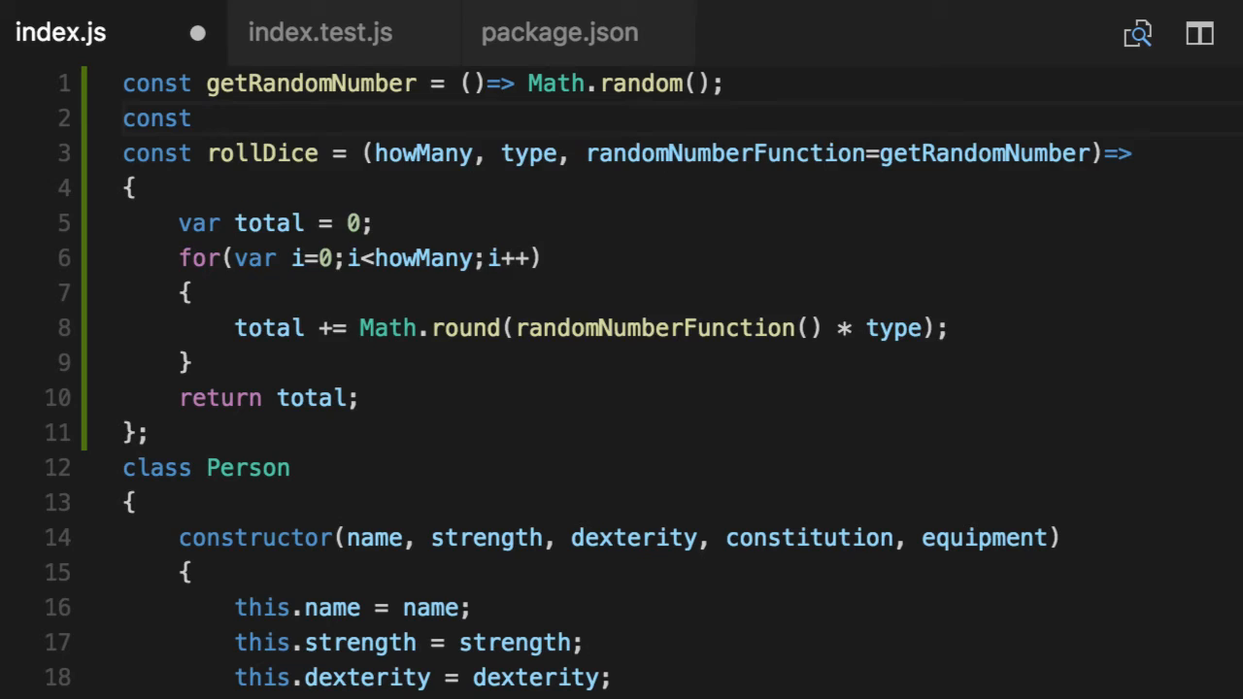
# Define const getNotARandomNumber = ()=> 1; in index.js.
pyautogui.write('getNot')
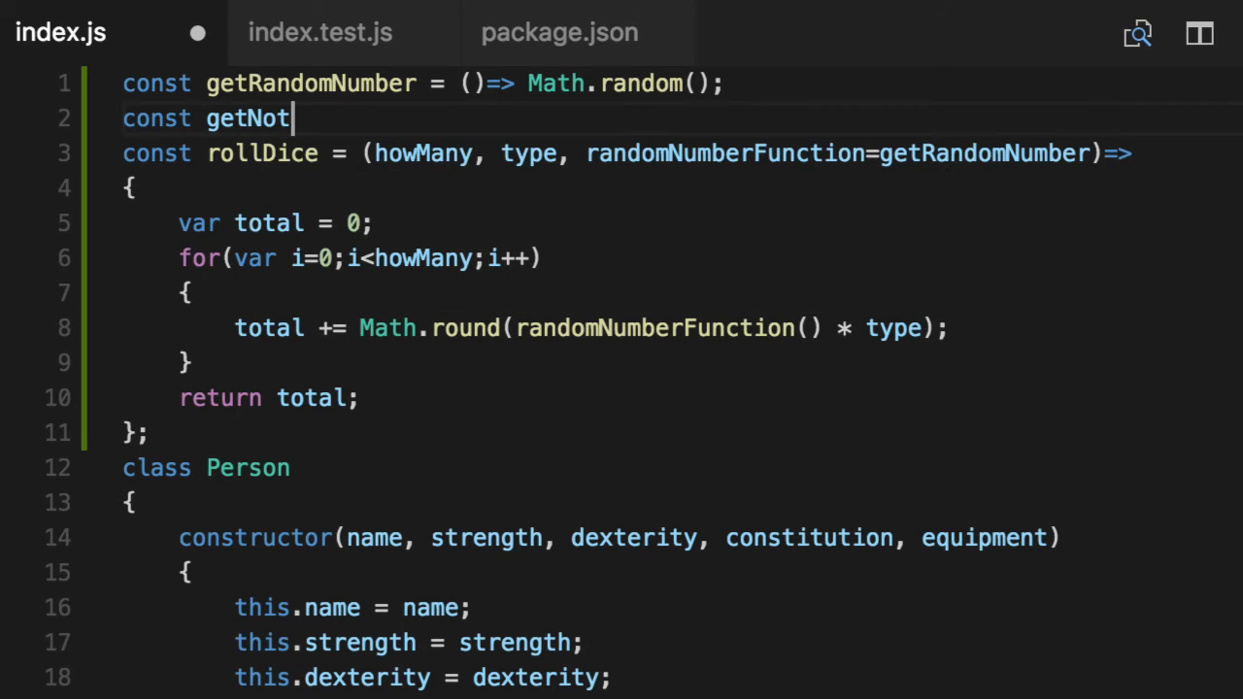
pyautogui.write('ARandomNumbe')
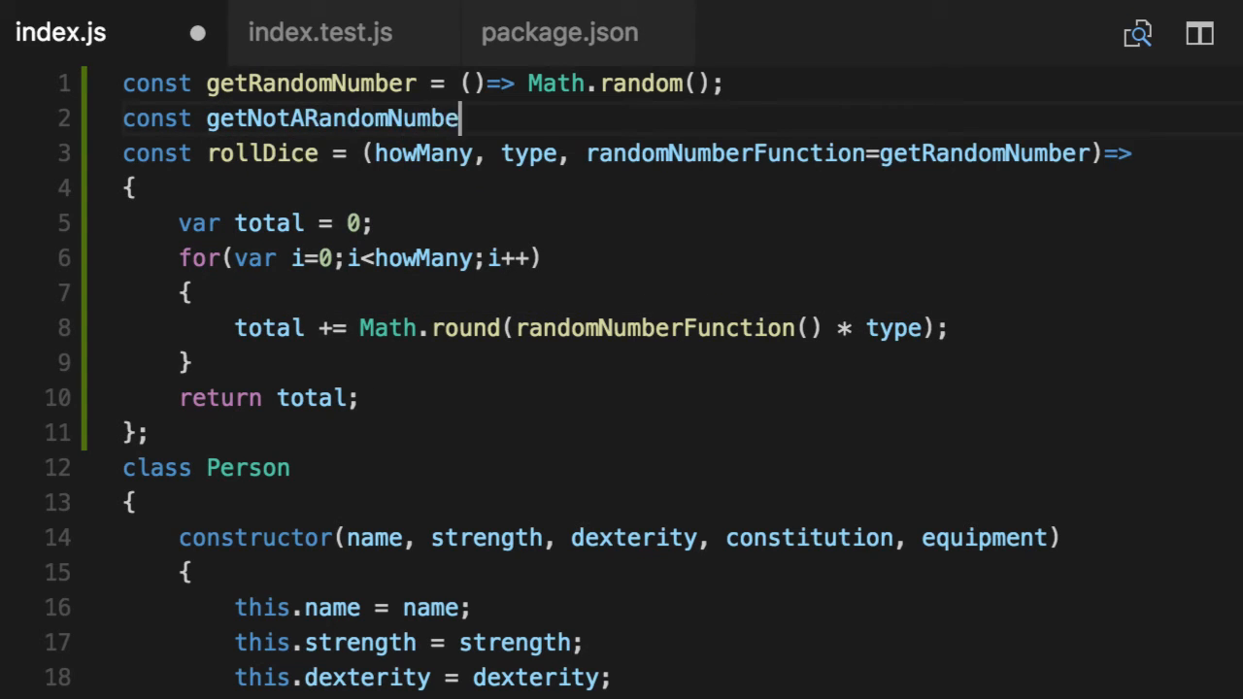
pyautogui.write('r = ()=')
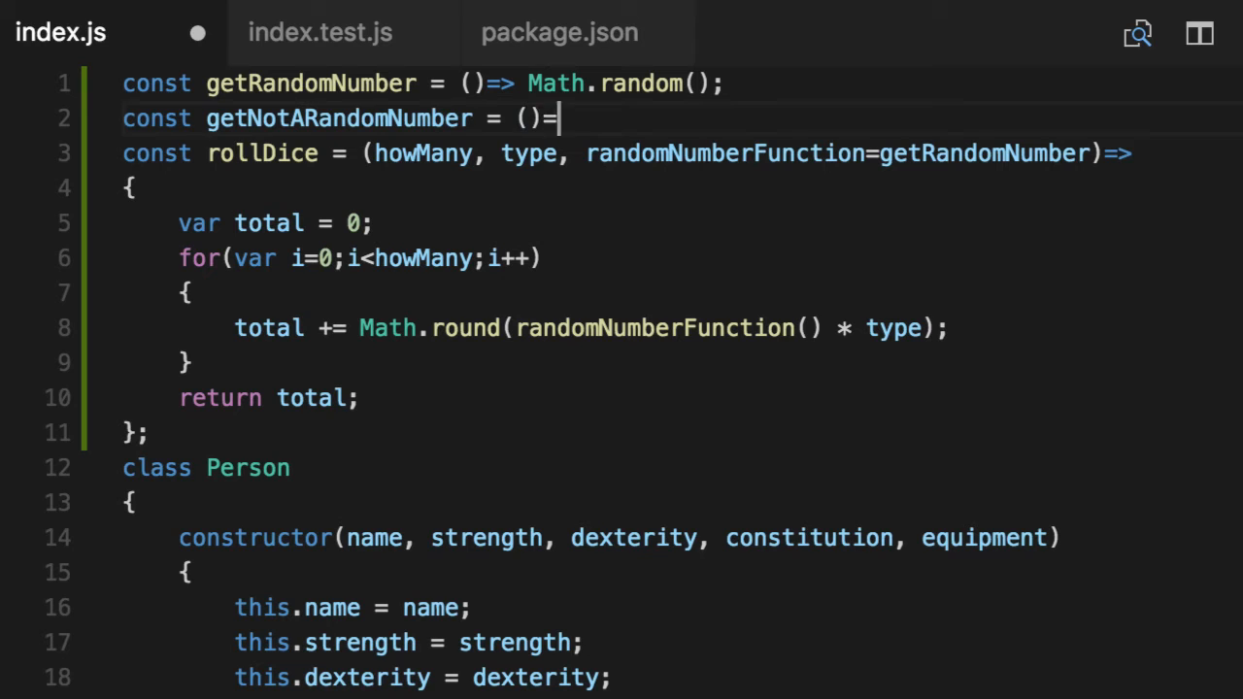
pyautogui.write('1;')
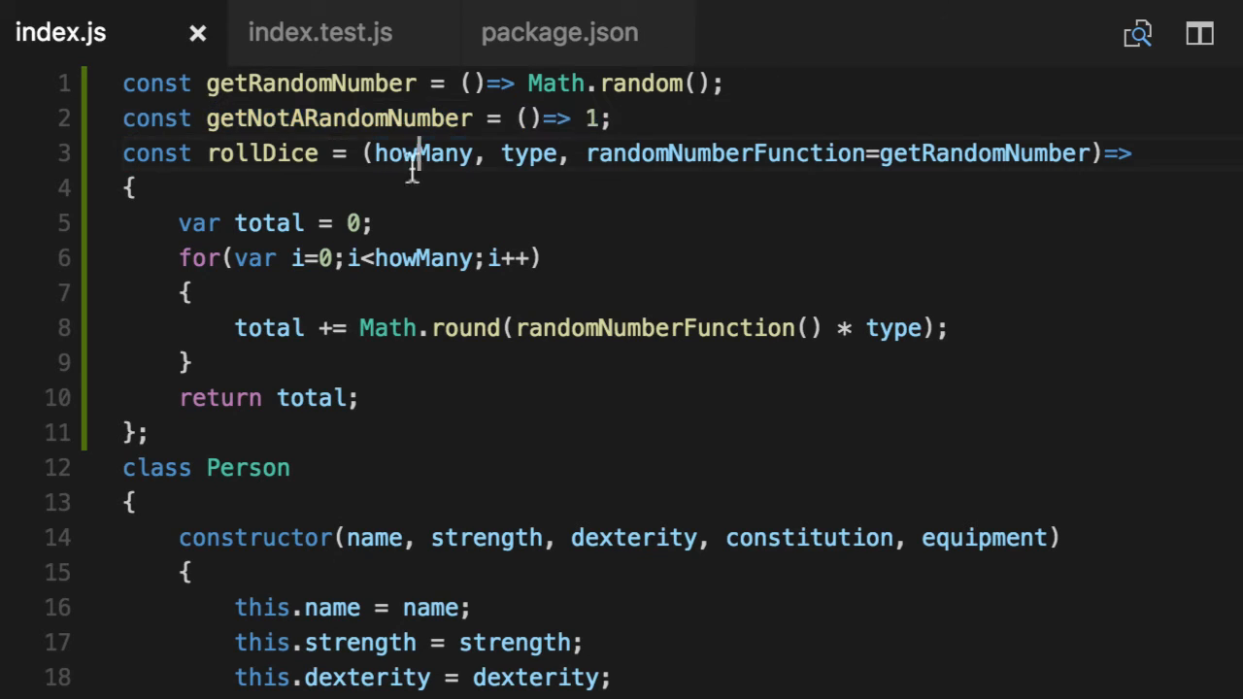
# Export getNotARandomNumber and import it in index.test.js.
pyautogui.scroll(-3)
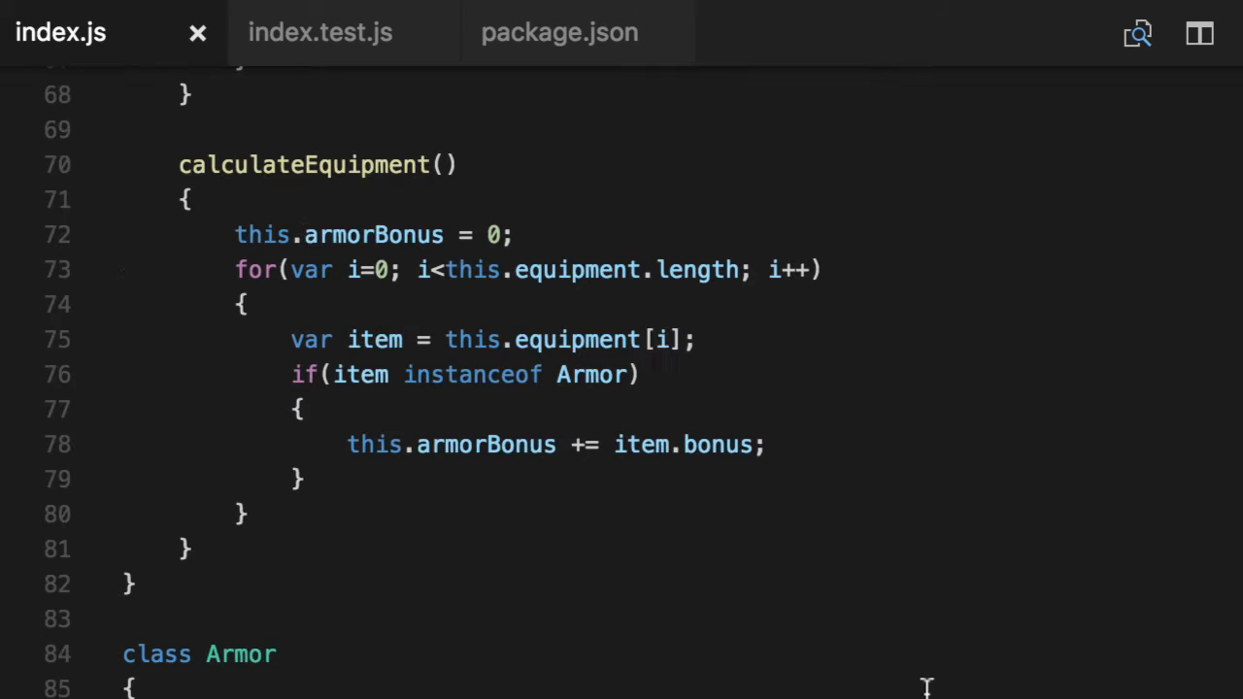
pyautogui.scroll(-3)
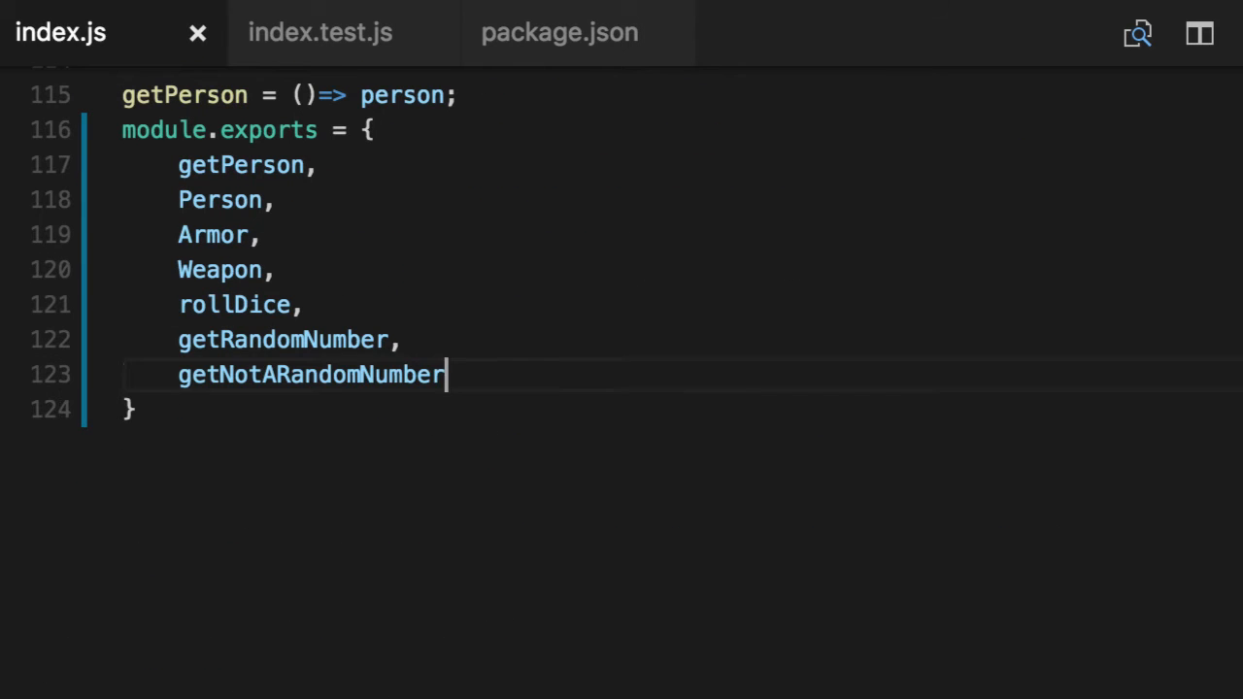
pyautogui.click(319, 31)
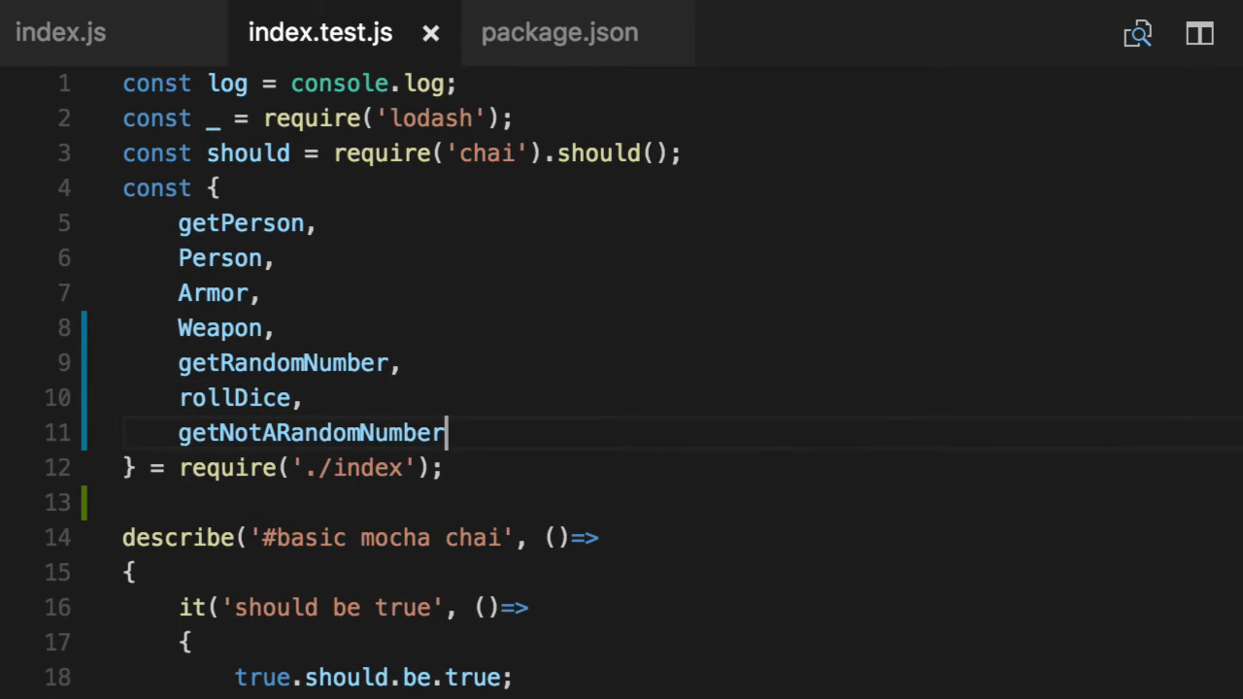
# Add describe('#getNotARandomNumber') with it('should return a 1') assigning result = getNotARandomNumber().
pyautogui.scroll(-3)
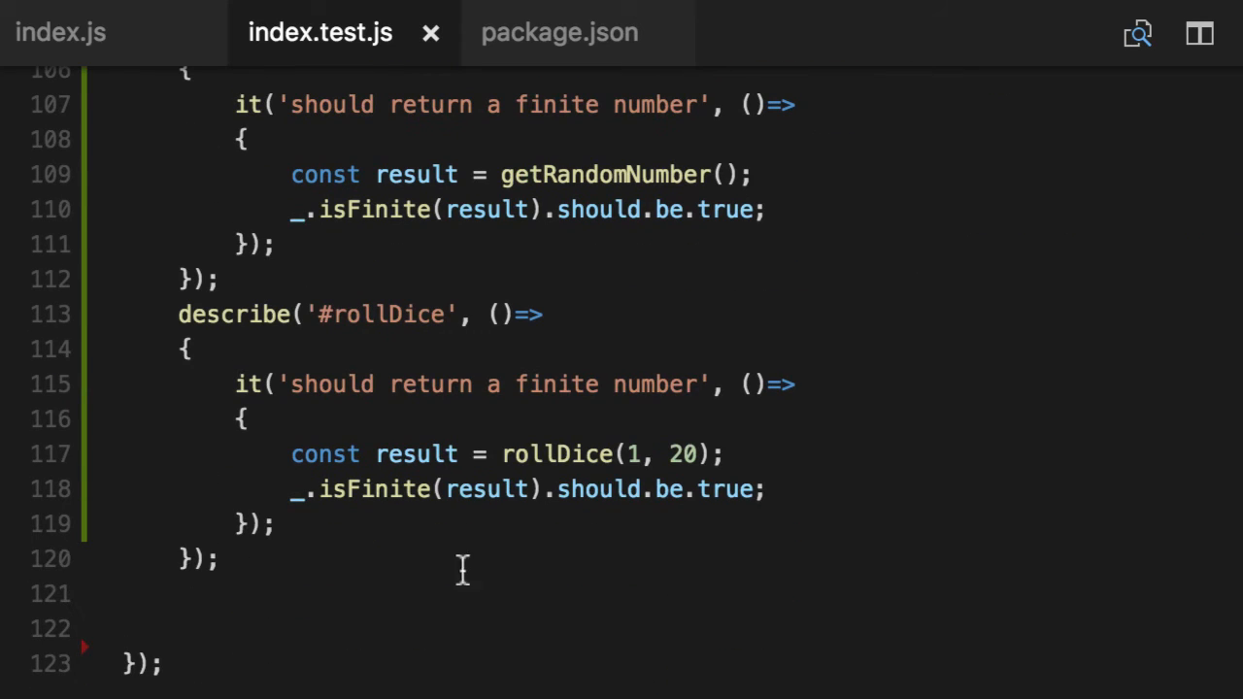
pyautogui.write("describe('#getNotARandomNumber', ()=>")
pyautogui.write('const r')
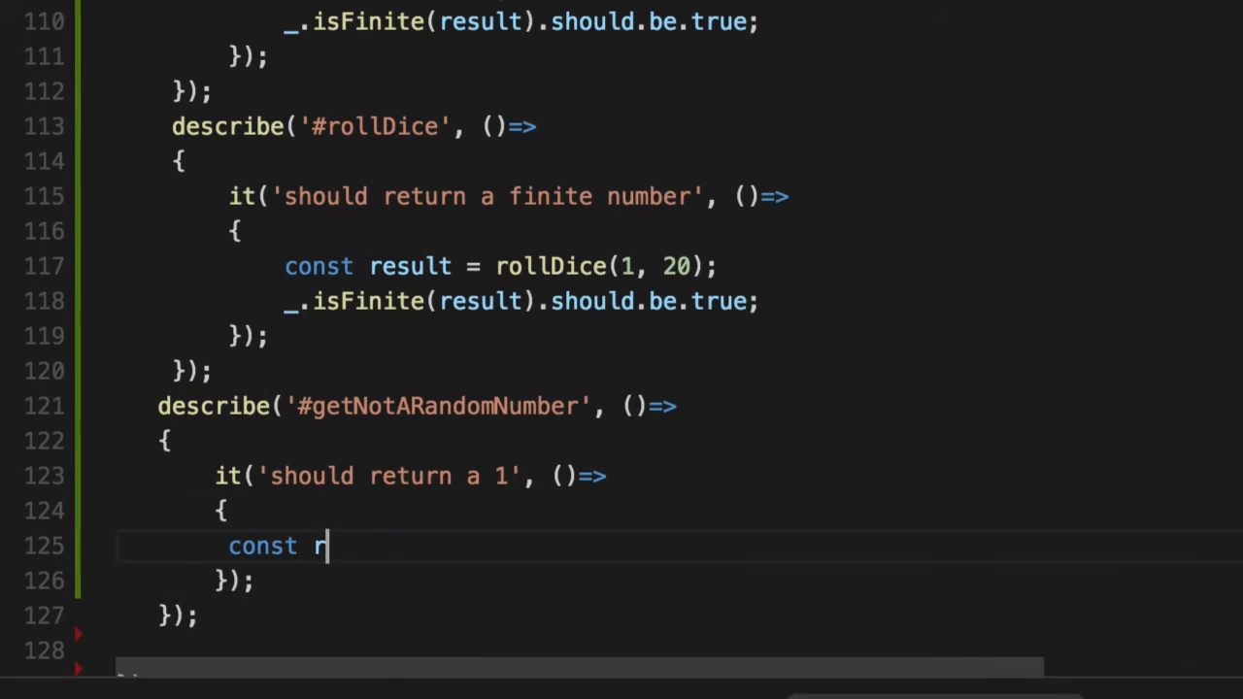
pyautogui.write('esult = getNotARandomNumber();')
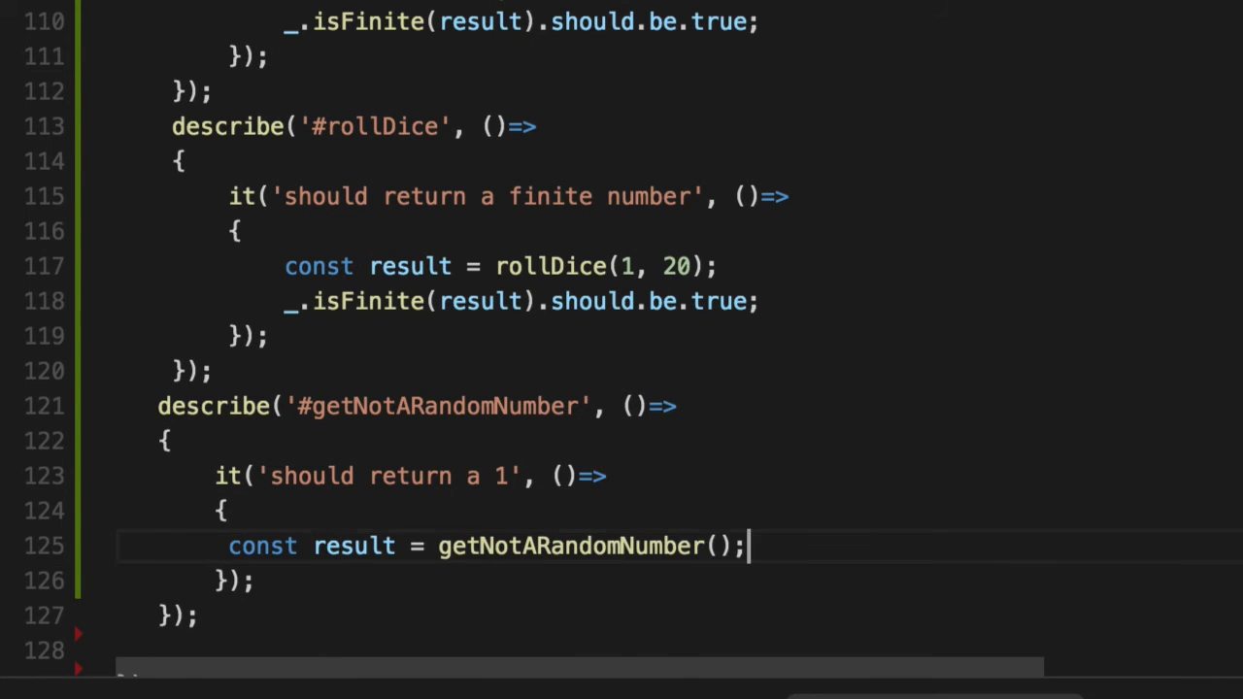
pyautogui.write('result.shoud.e')
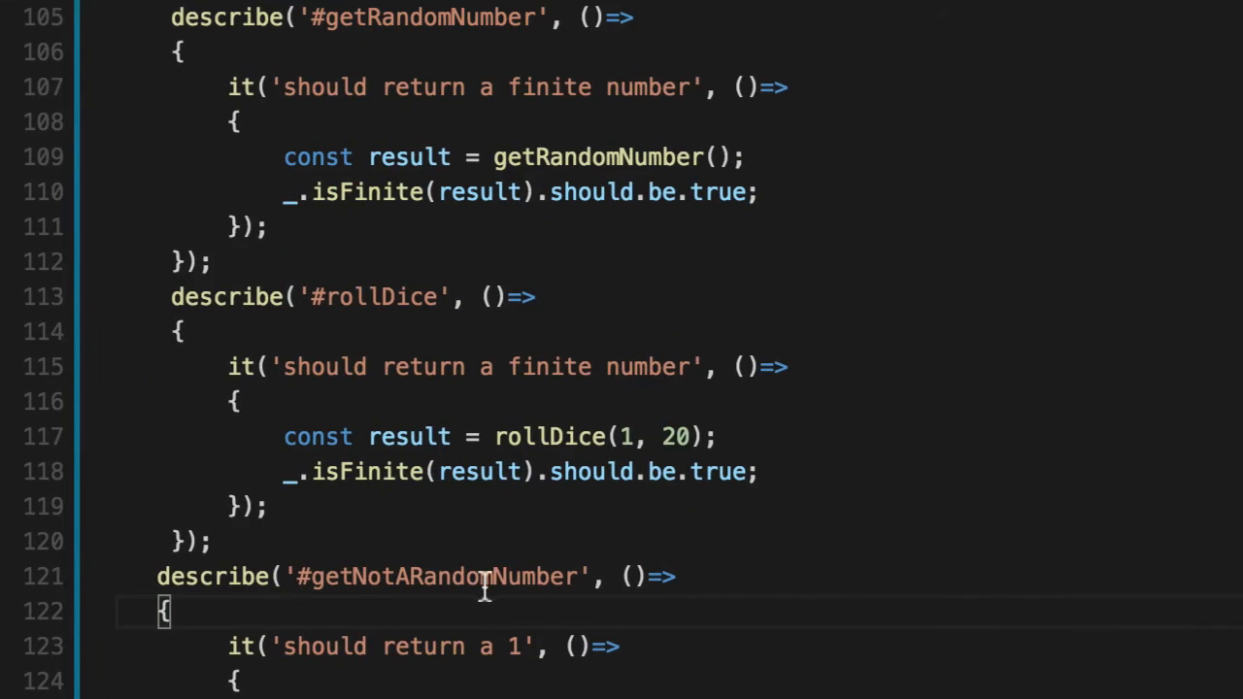
# Check rollDice's signature and start a new it('') case inside the #rollDice describe.
pyautogui.doubleClick(427, 18)
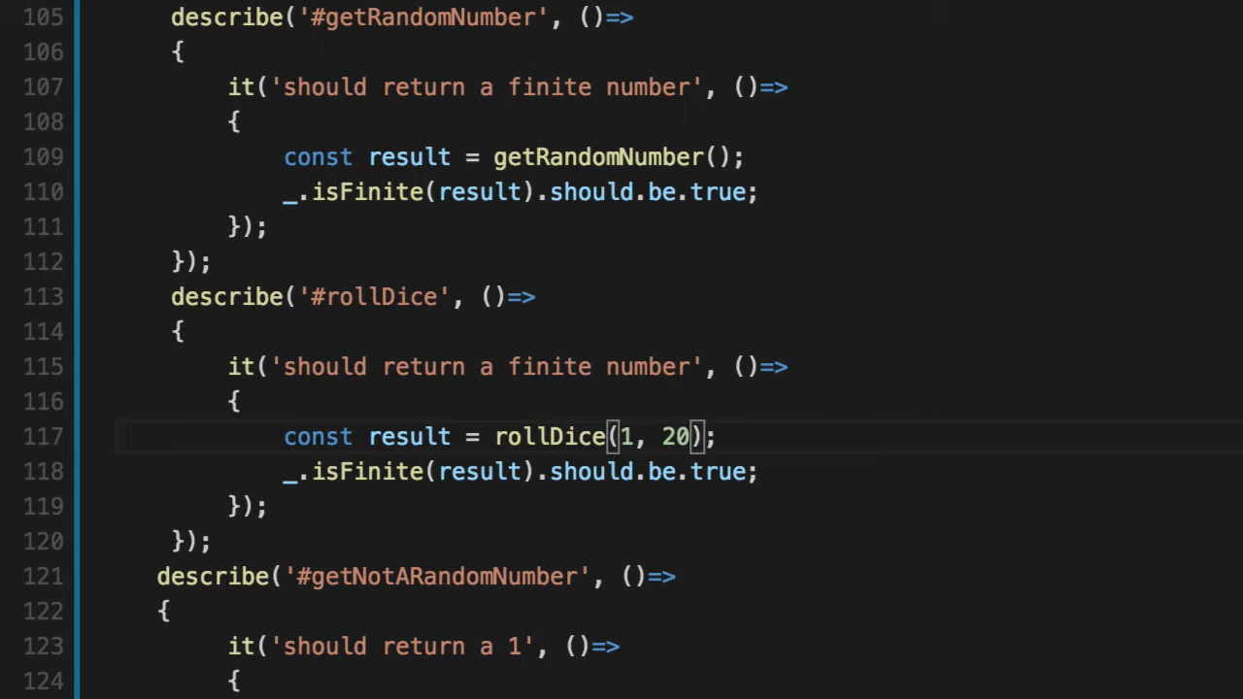
pyautogui.write(',')
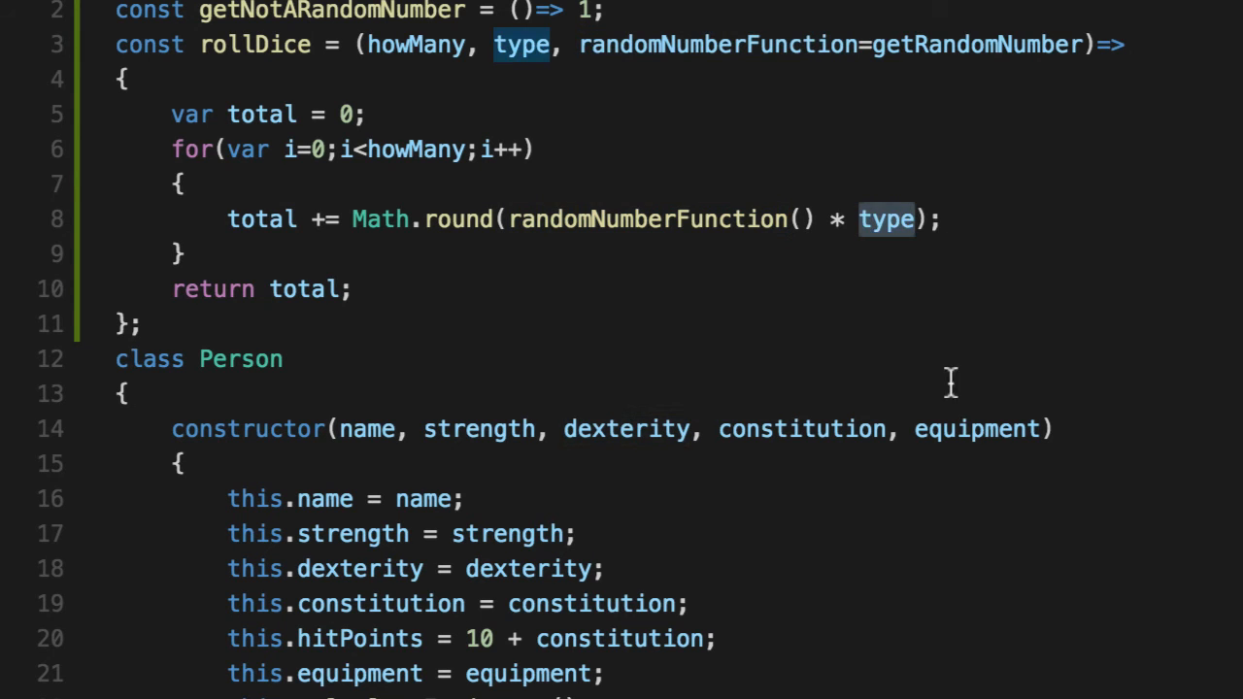
pyautogui.scroll(-3)
pyautogui.write("it('")
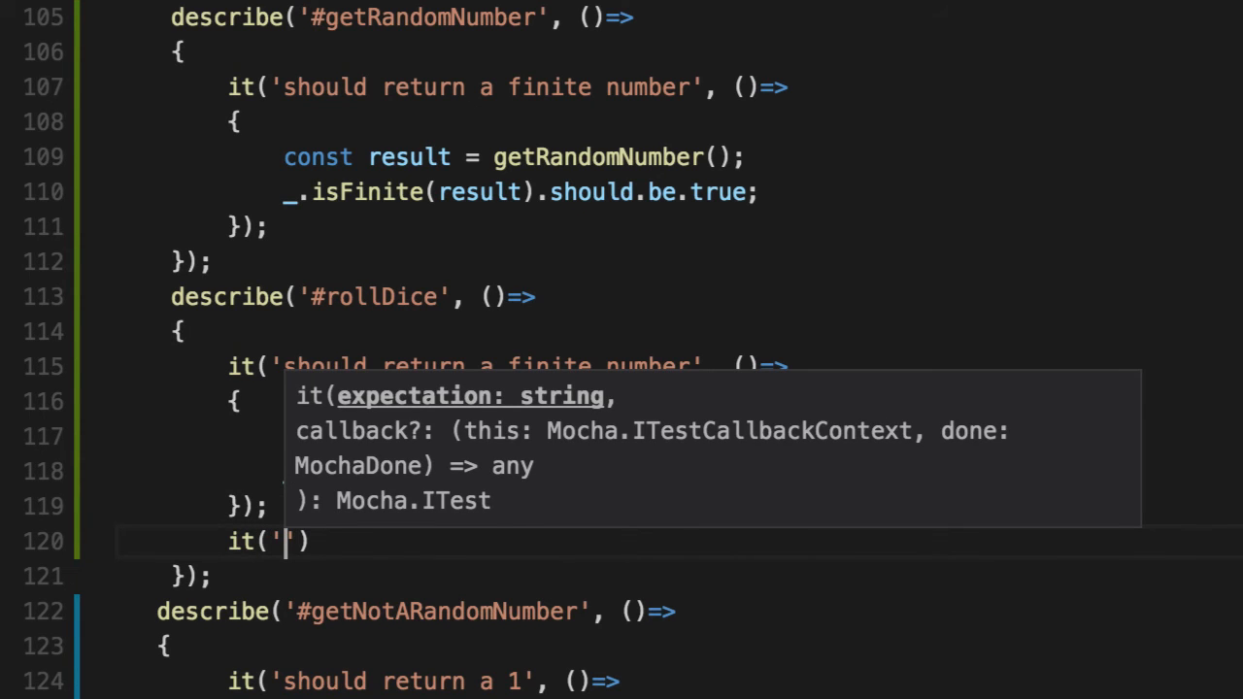
# Name the test 'should NOT be a random number of if we use 1' and begin its body.
pyautogui.write('should NOT be')
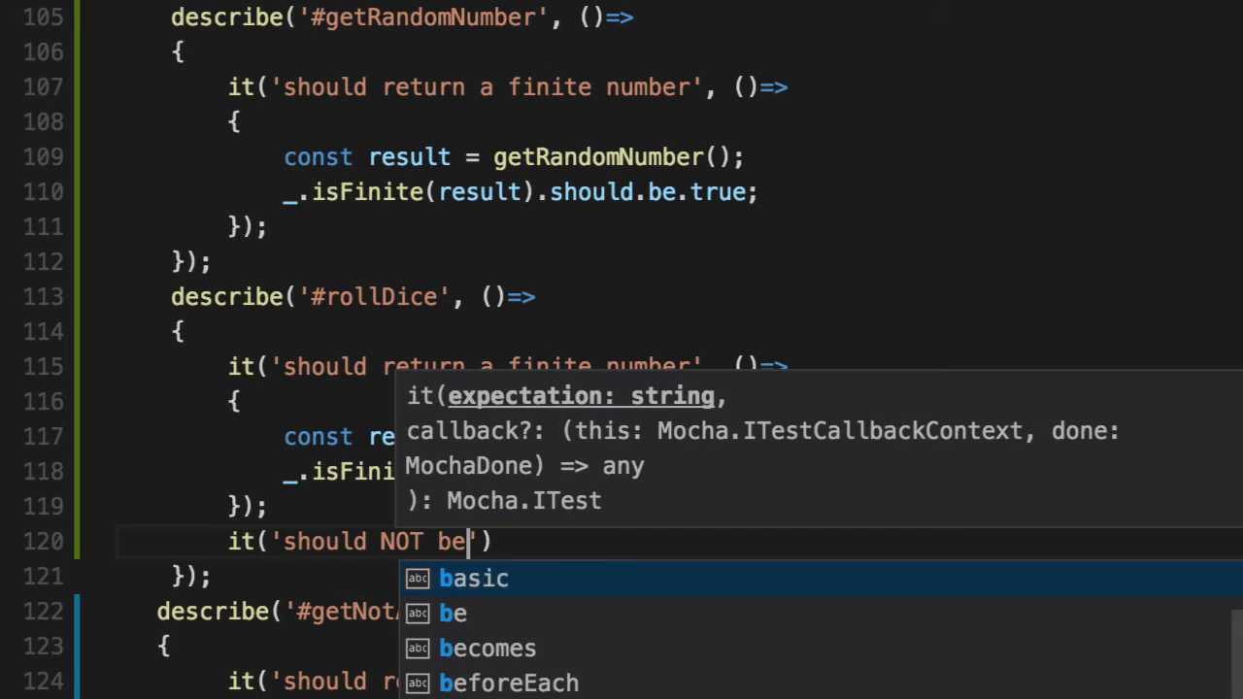
pyautogui.write('a random number of if we')
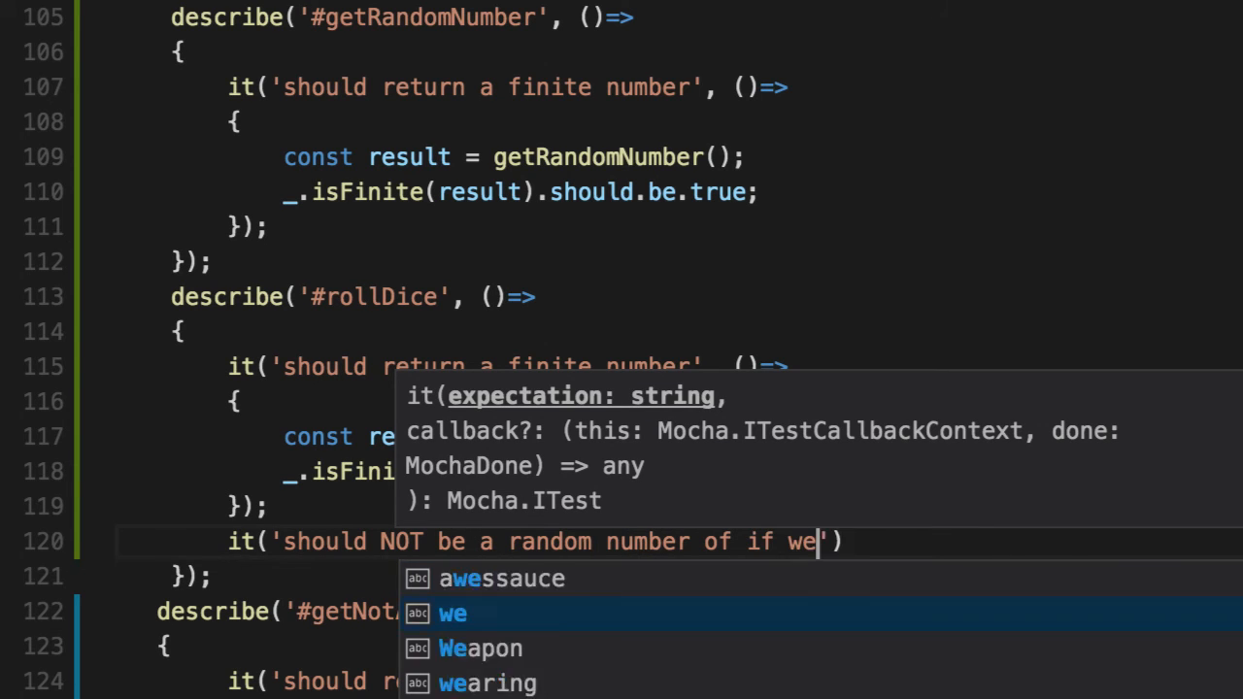
pyautogui.write('use 1')
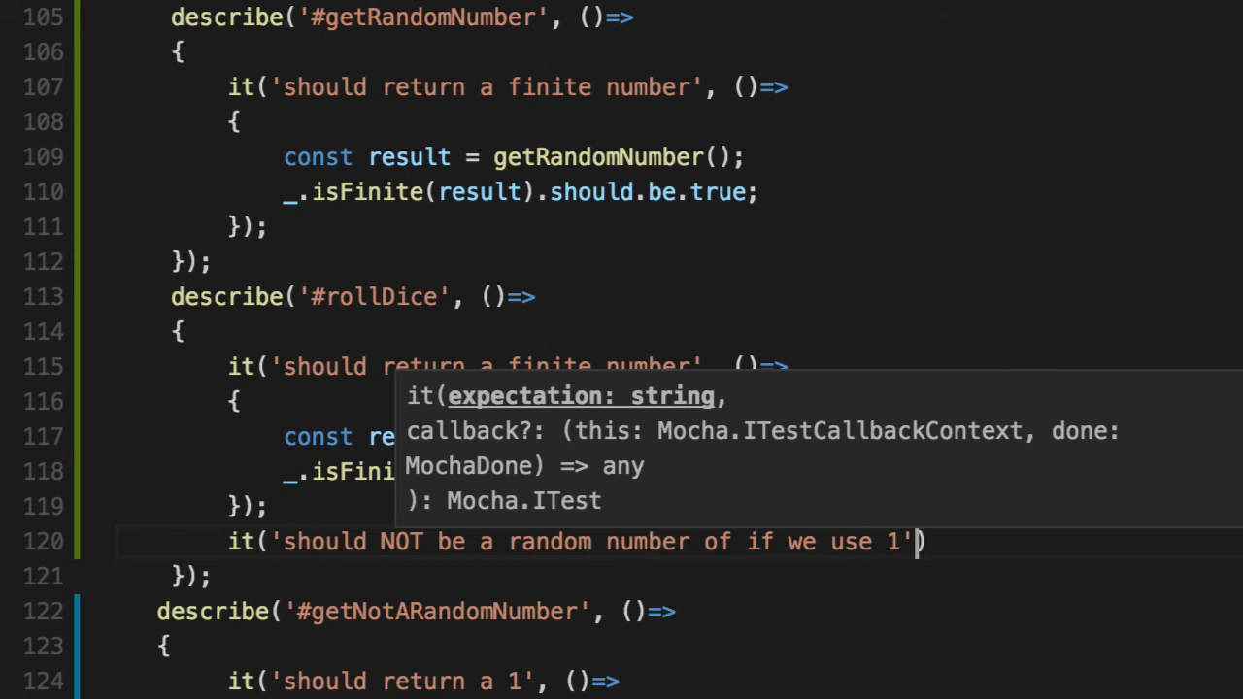
pyautogui.write(', ()=>')
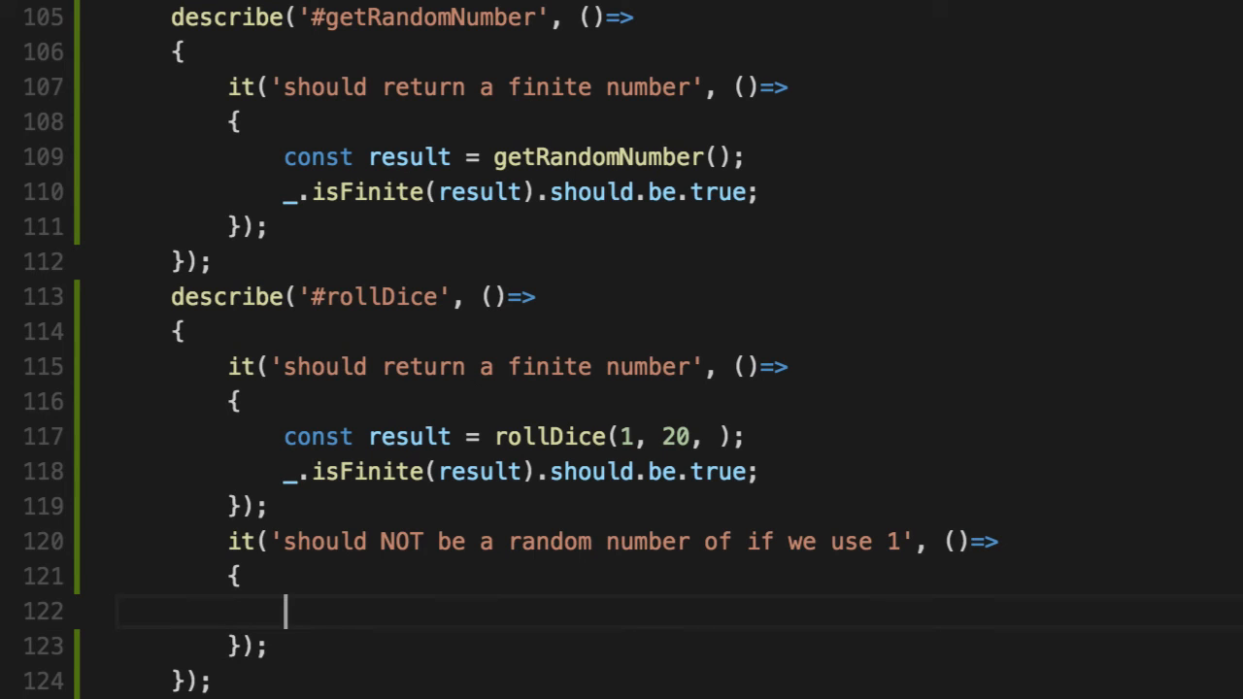
pyautogui.write('const result =')
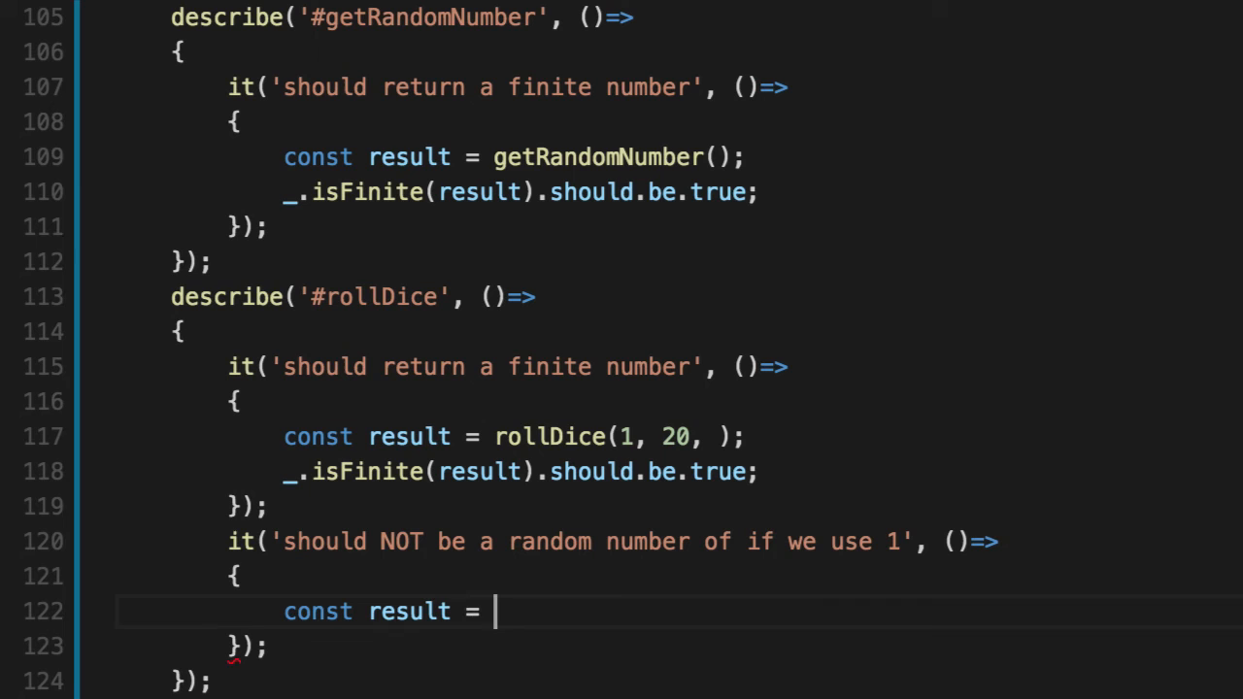
# Call rollDice(1, 20, getNotARandomNumber) and store it in result.
pyautogui.write('rollDice(')
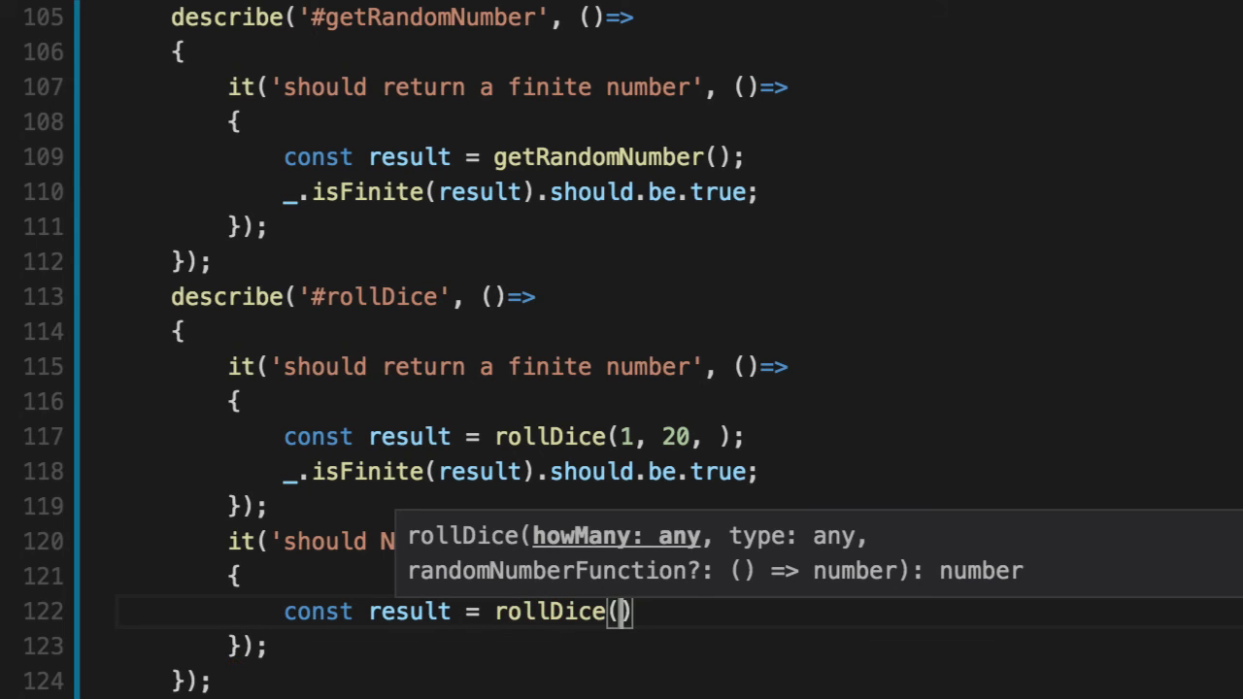
pyautogui.write('1, 20, ge')
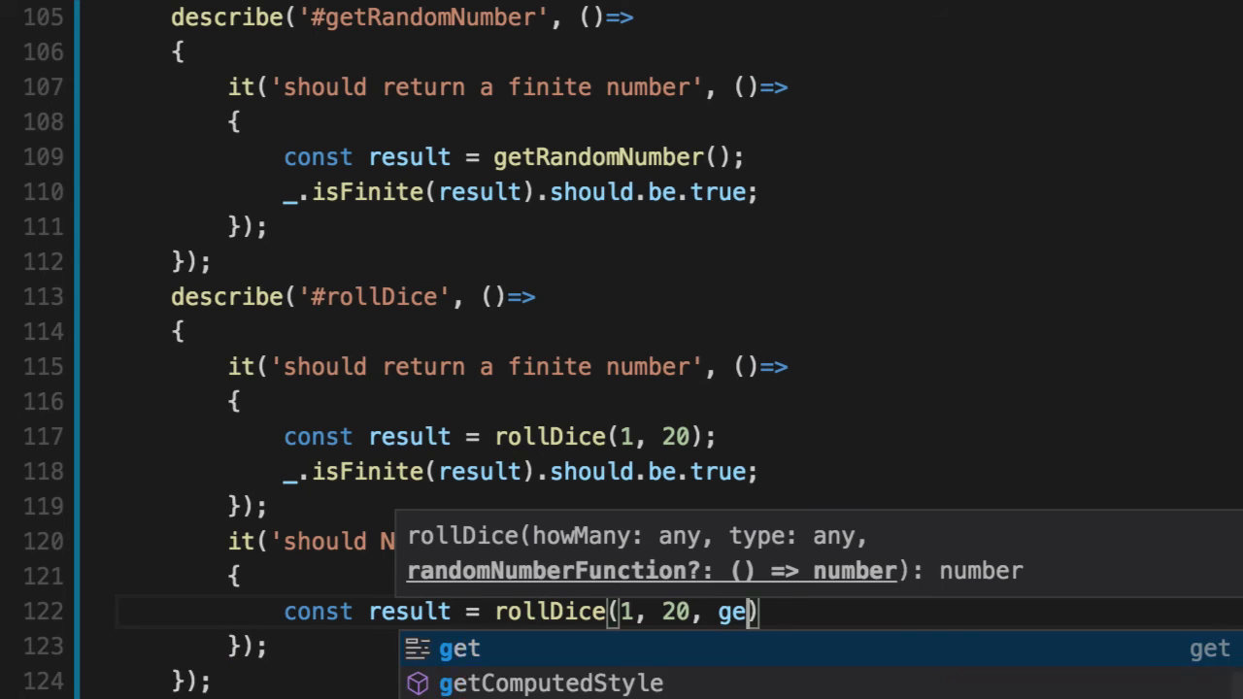
pyautogui.write('tNotARandomNumber')
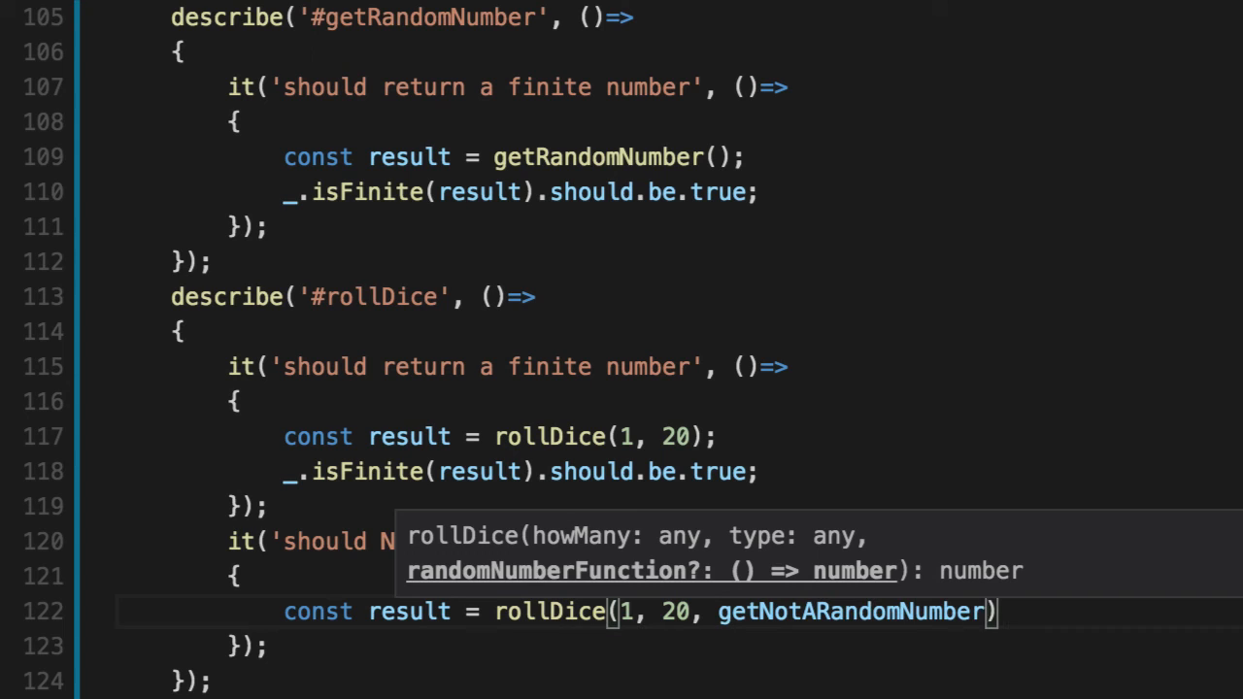
pyautogui.doubleClick(851, 612)
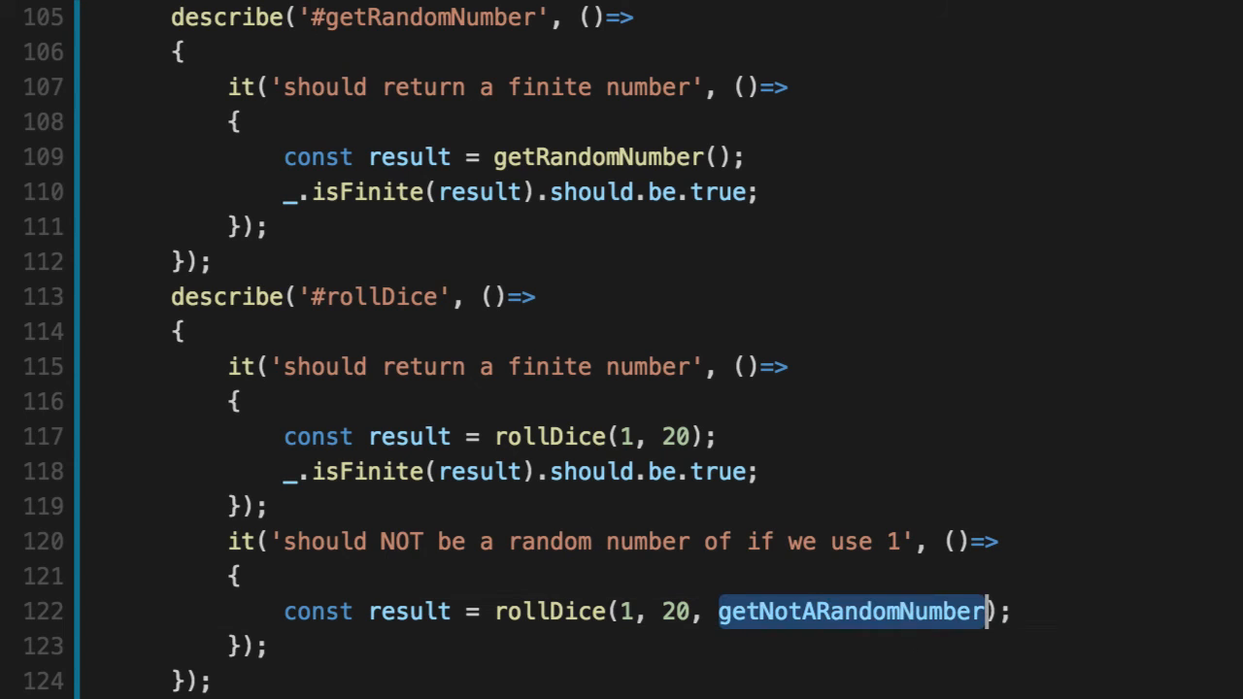
pyautogui.write('()')
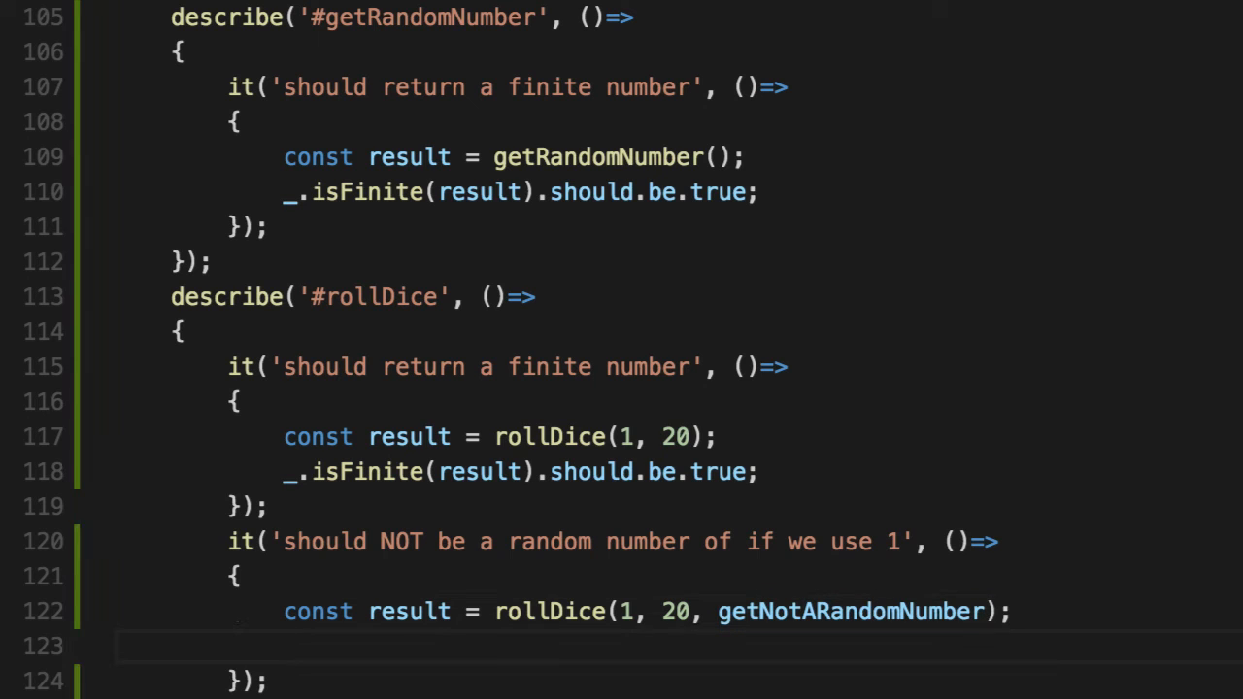
# Assert result.should.equal(20) and return to the test file.
pyautogui.write('result.should.')
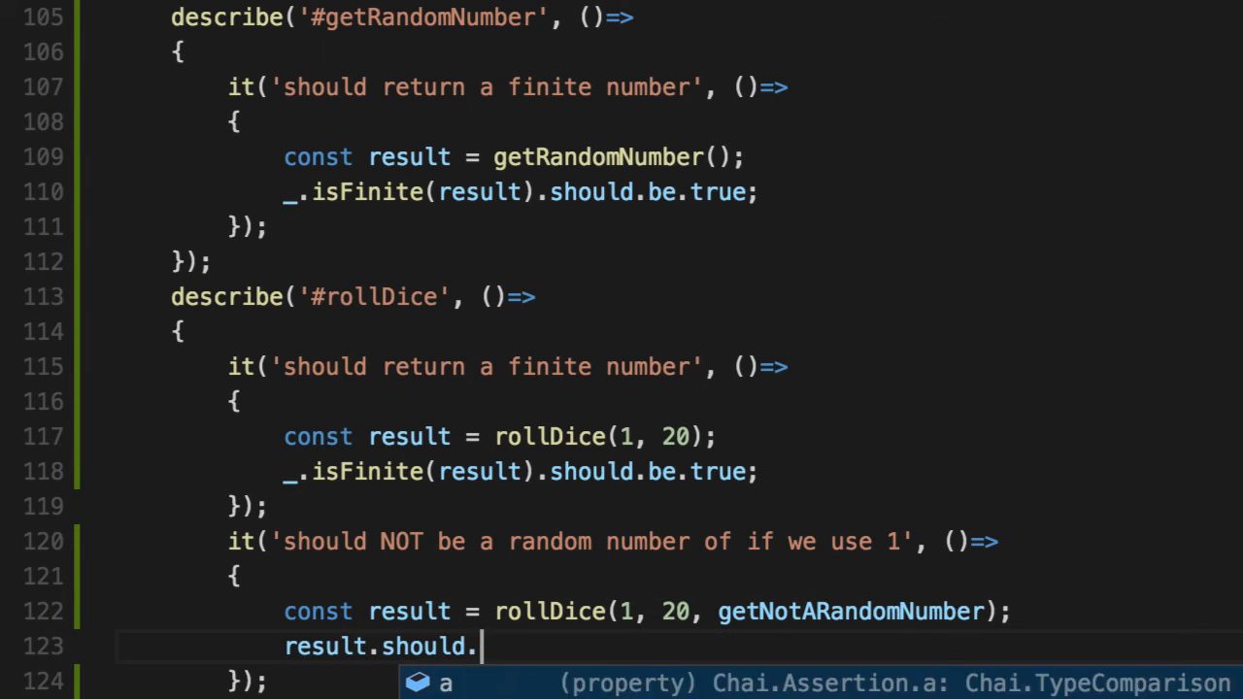
pyautogui.write('equal()')
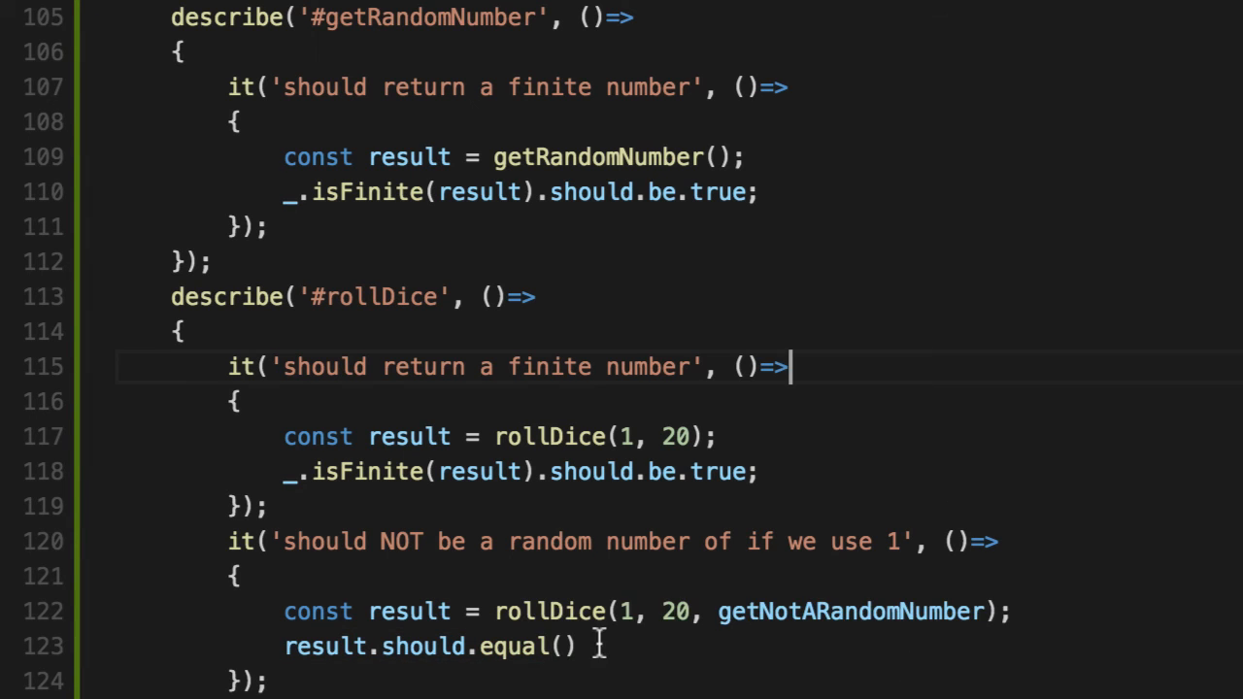
pyautogui.write('20')
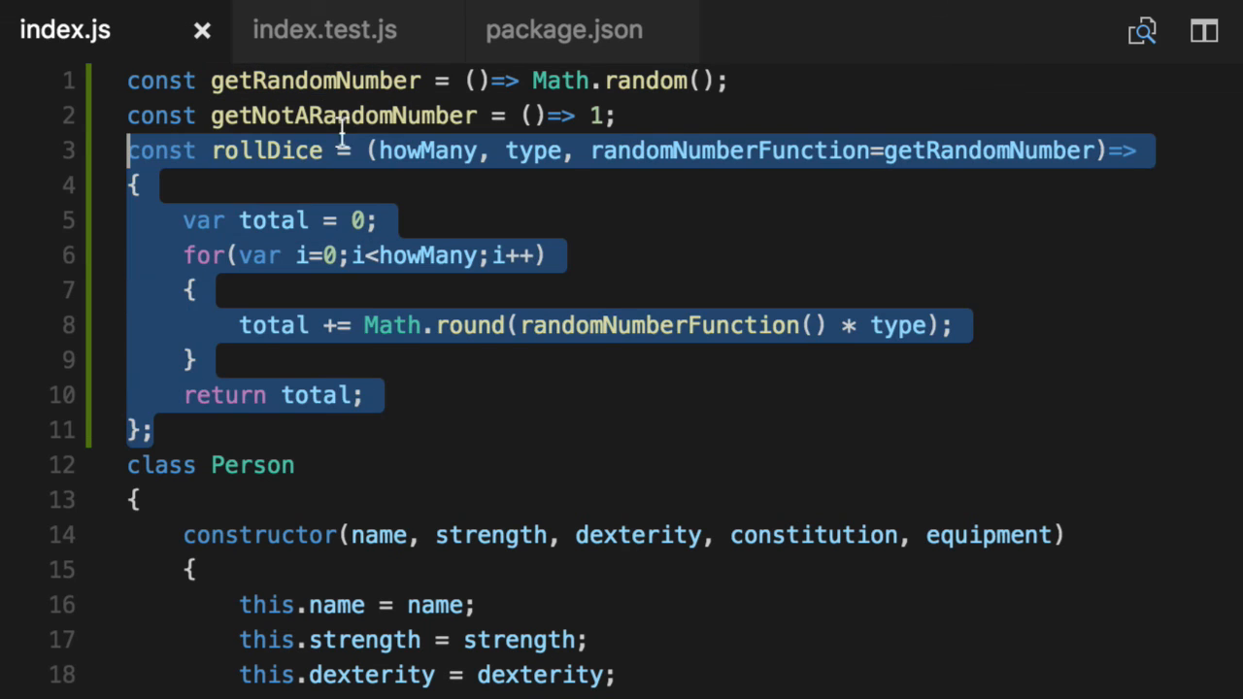
pyautogui.click(324, 29)
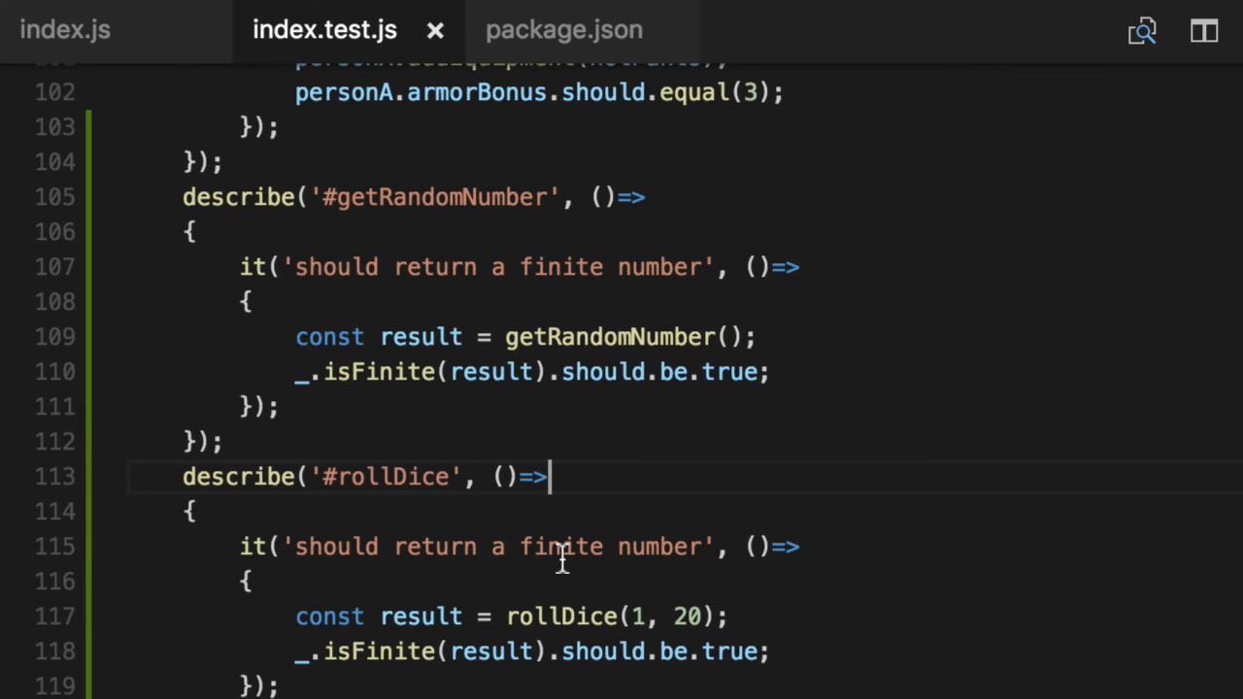